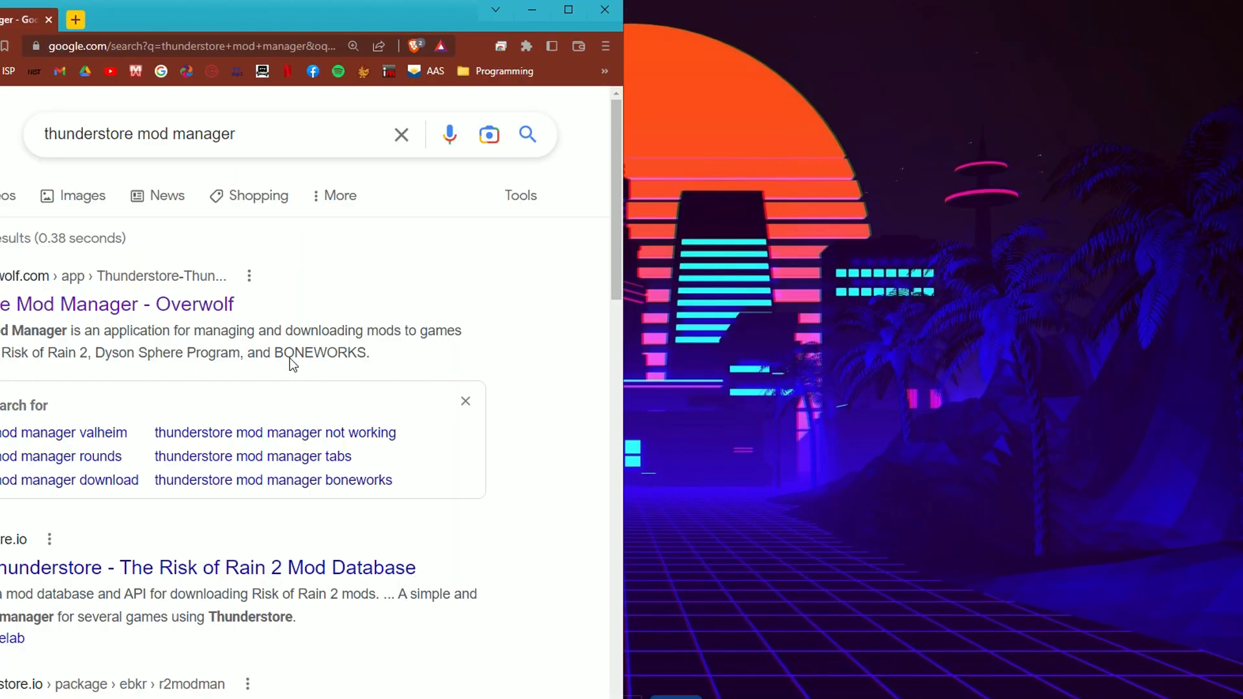
{"action": "mouse_move", "coordinate": [217, 309]}
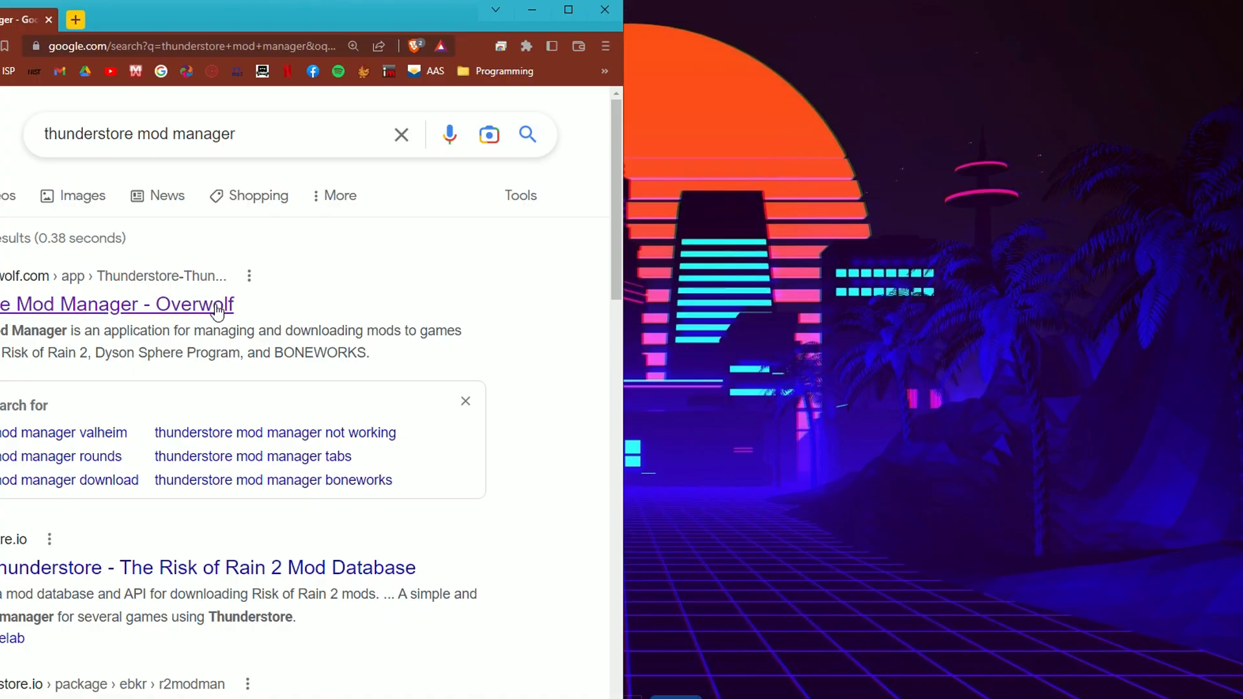
- Download the Thunderstore Mod Manager installer from the Overwolf search result
{"action": "left_click", "coordinate": [118, 304]}
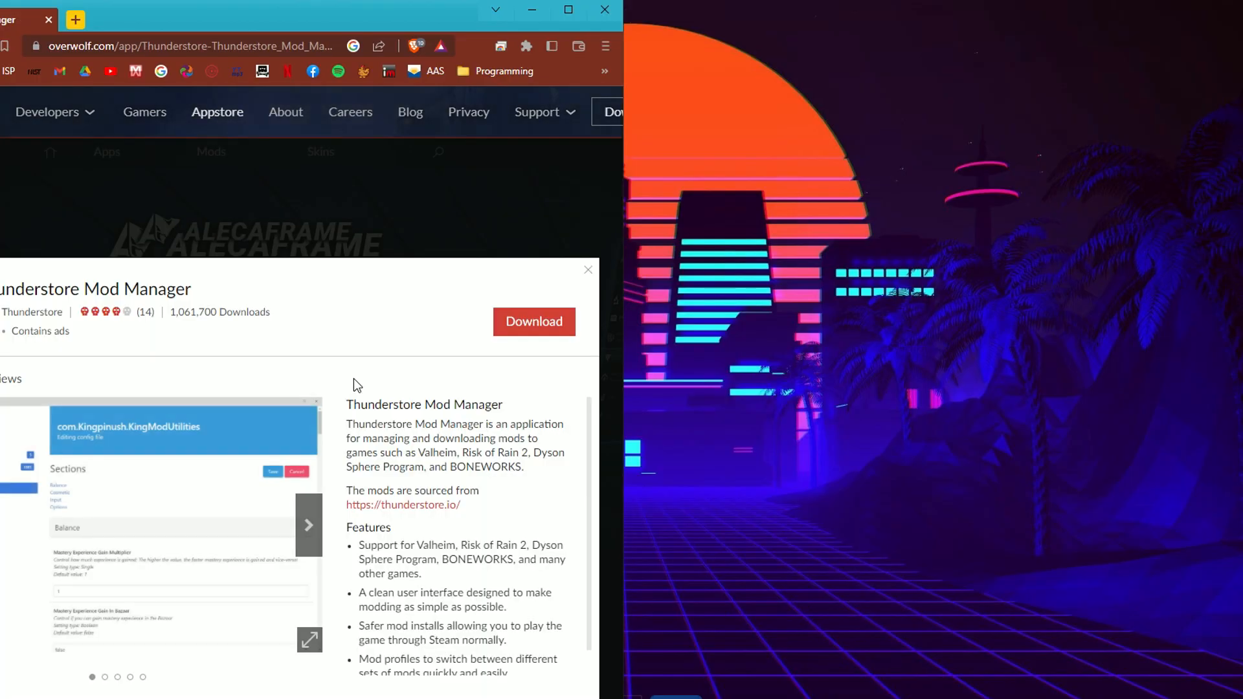
{"action": "left_click", "coordinate": [534, 321]}
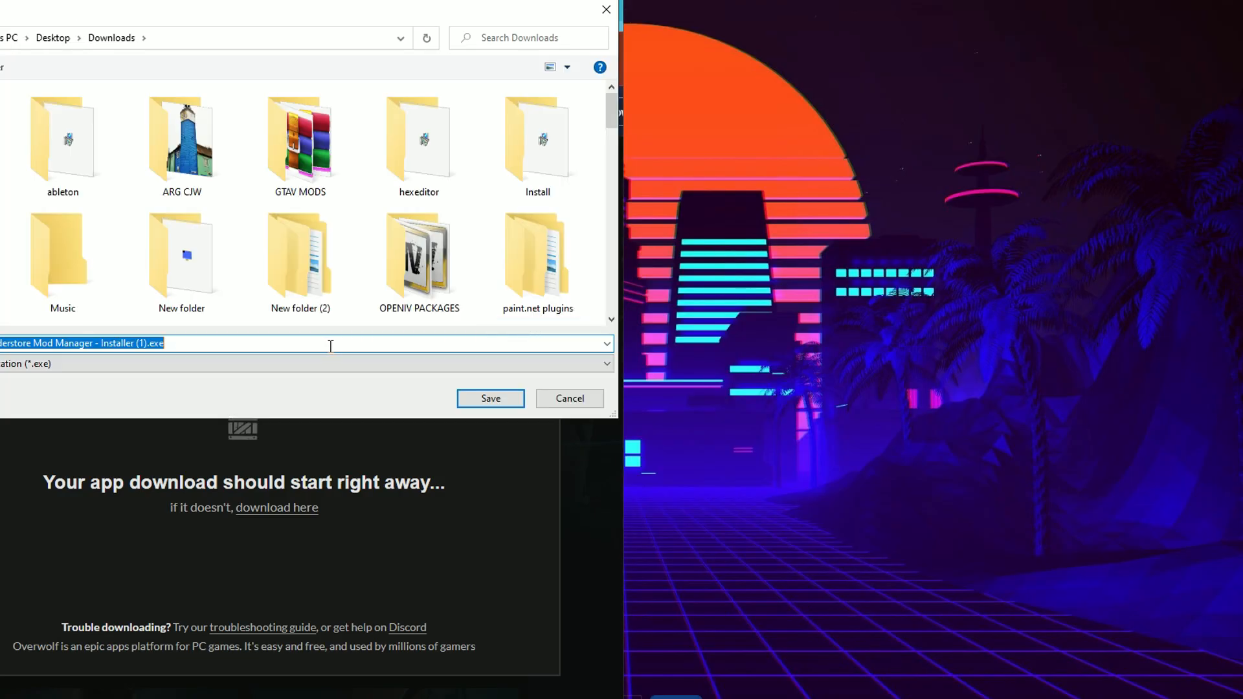
- Save the installer to Downloads, accept the terms, install with Overwolf and launch the manager
{"action": "left_click", "coordinate": [489, 398]}
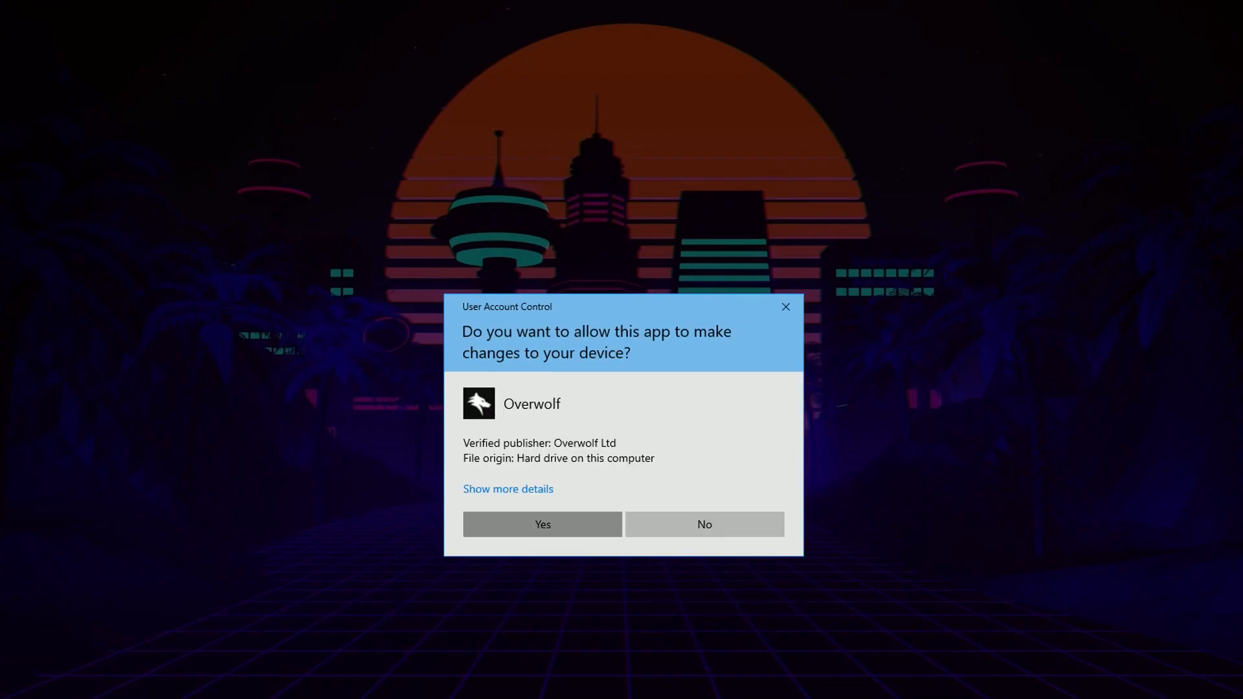
{"action": "left_click", "coordinate": [542, 525]}
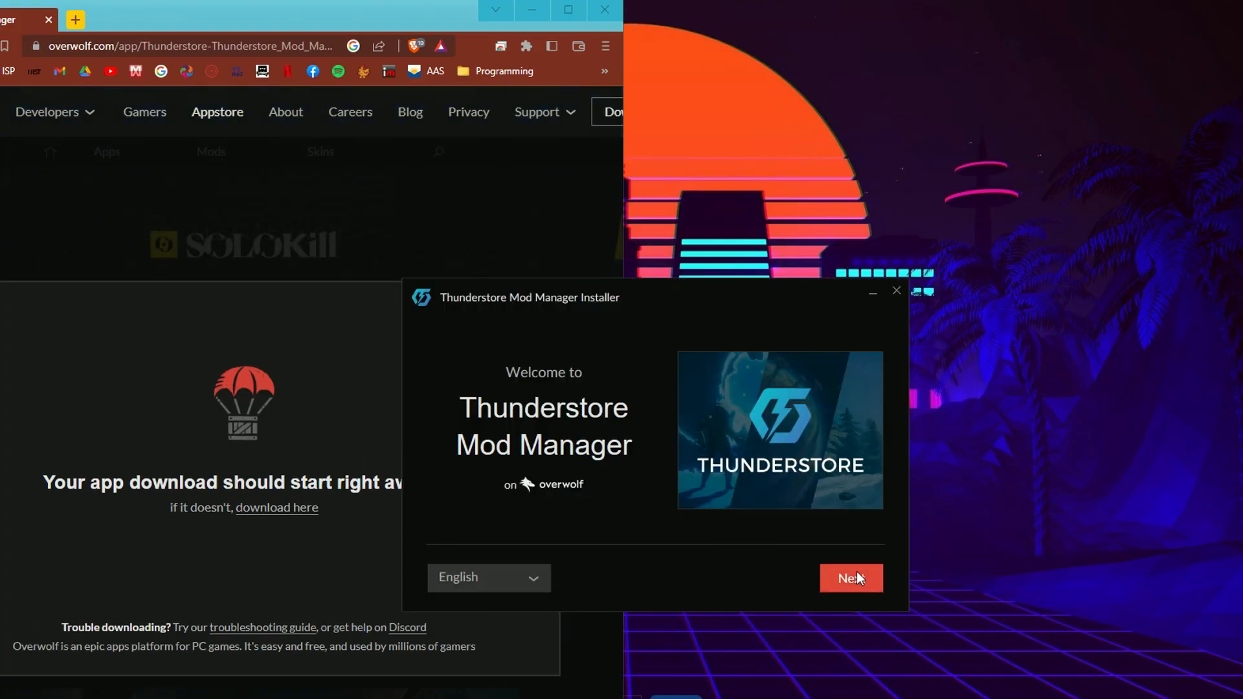
{"action": "left_click", "coordinate": [850, 577]}
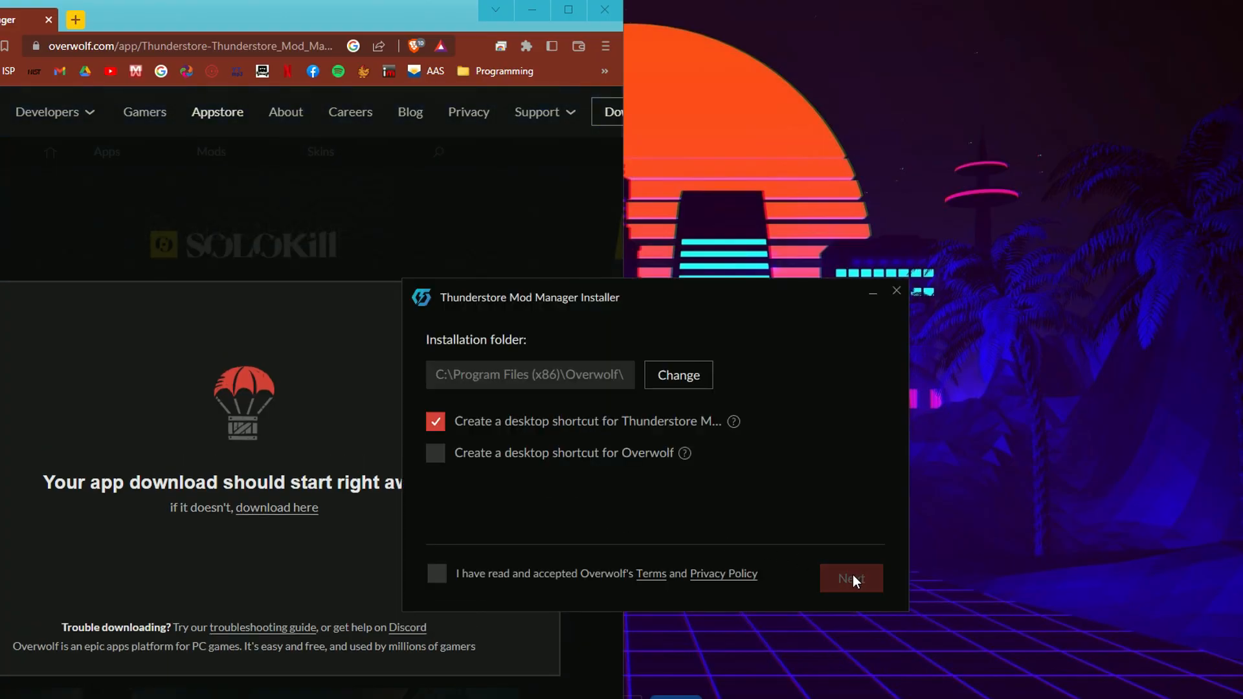
{"action": "left_click", "coordinate": [436, 574]}
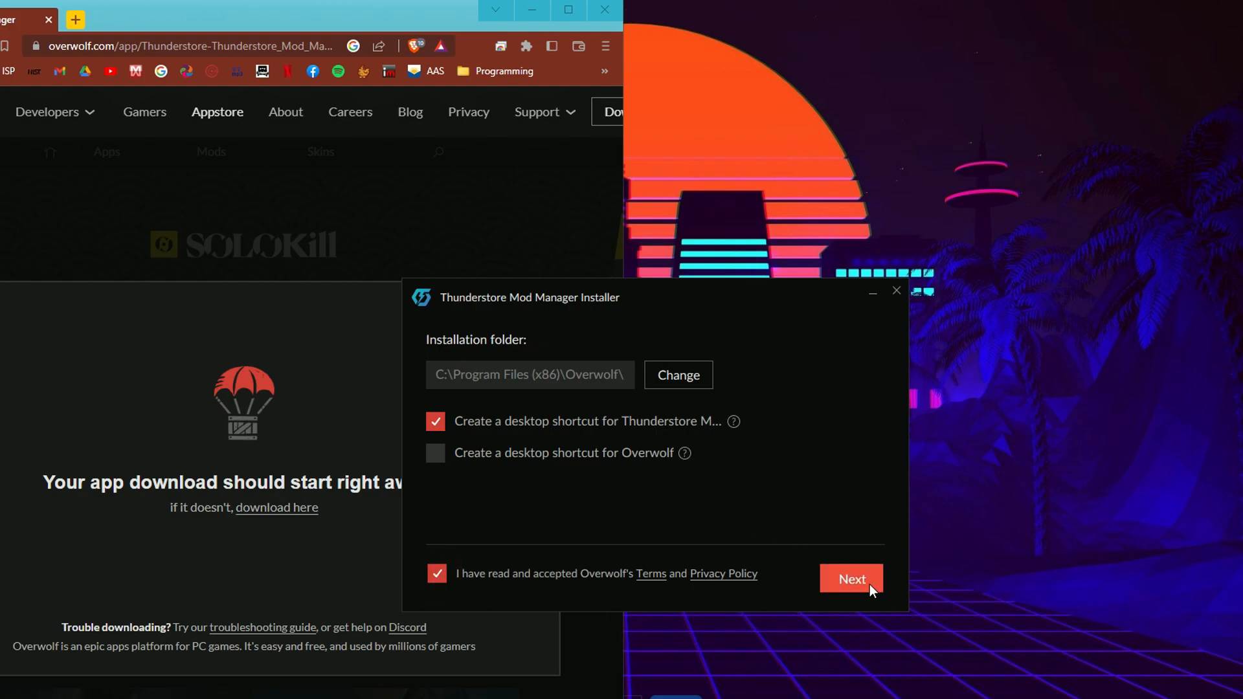
{"action": "left_click", "coordinate": [852, 579]}
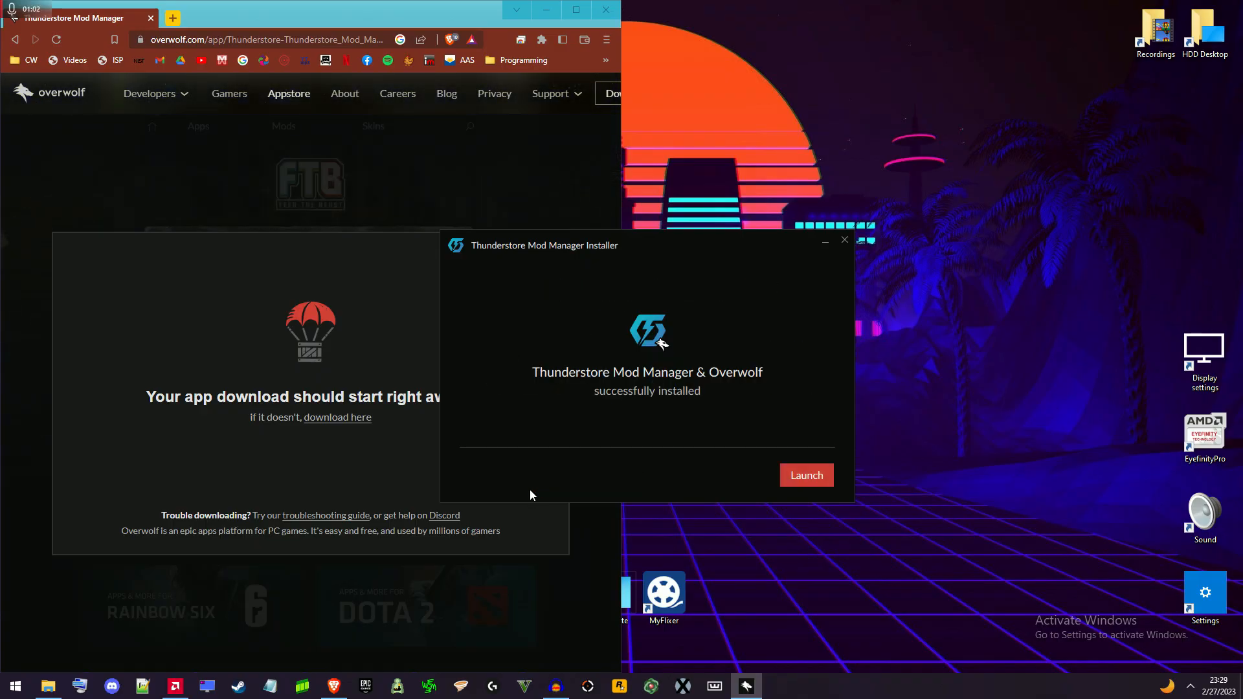
{"action": "left_click", "coordinate": [805, 475]}
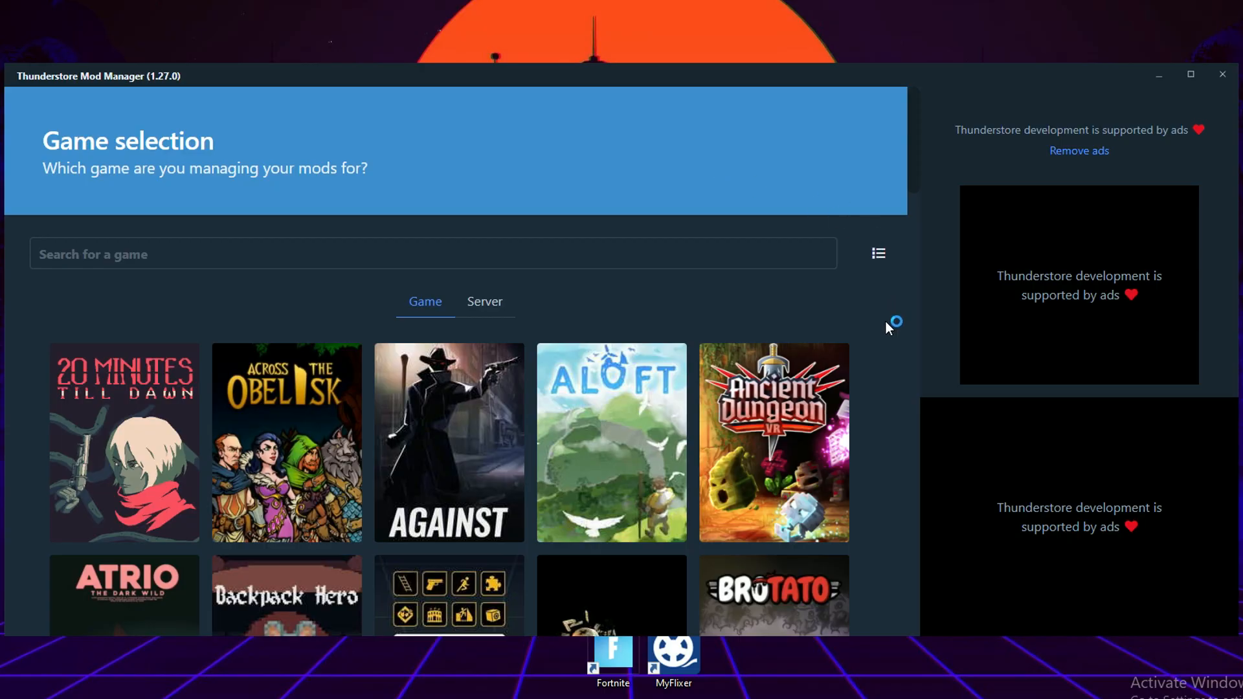
- Select Risk of Rain 2 as the managed game with Epic Games Store as its platform
{"action": "type", "text": "ris"}
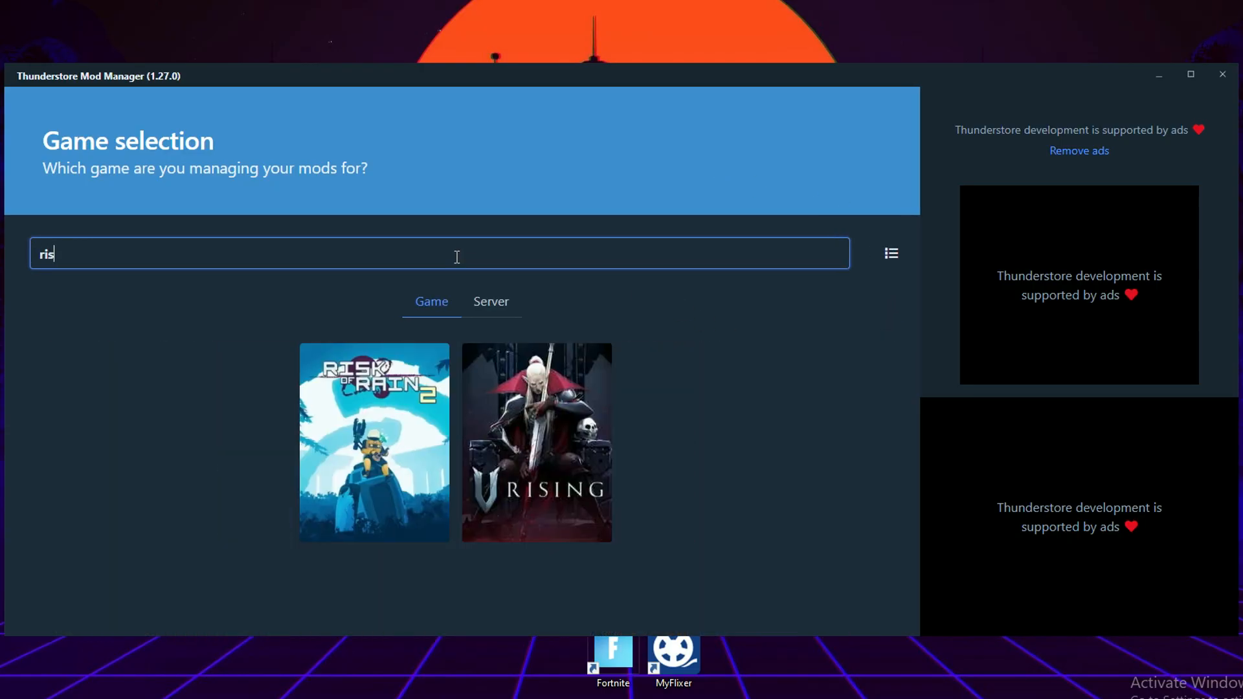
{"action": "type", "text": "k of rain 2"}
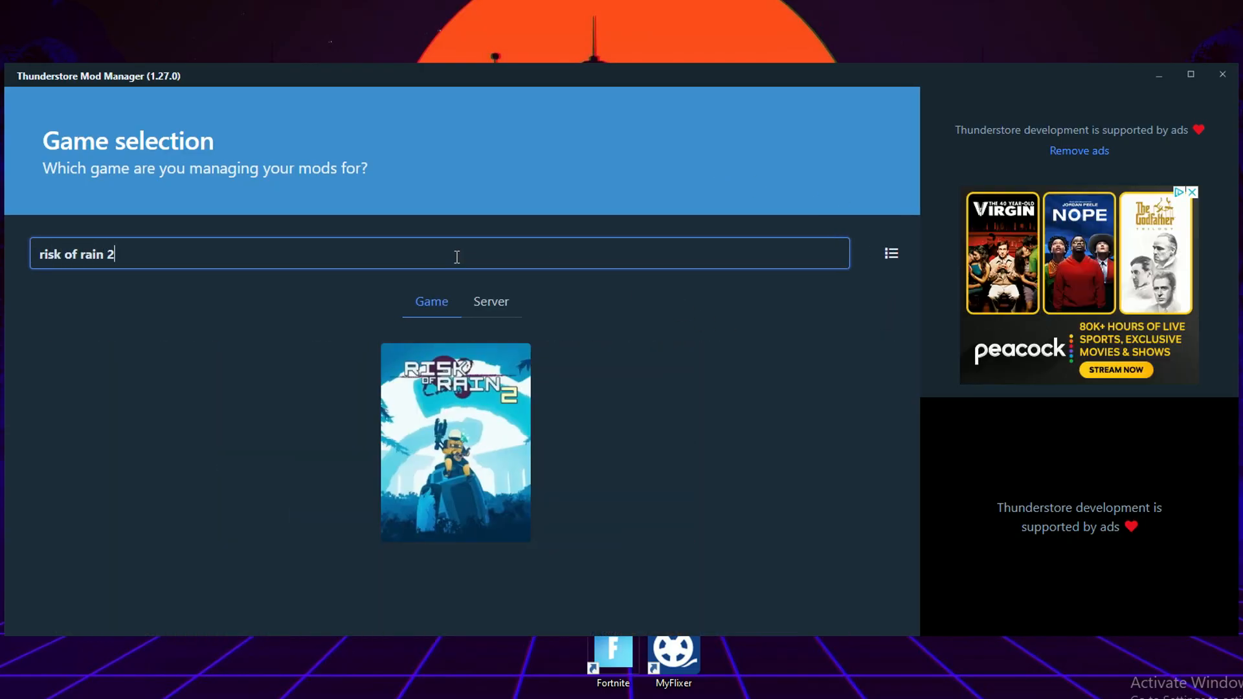
{"action": "mouse_move", "coordinate": [454, 443]}
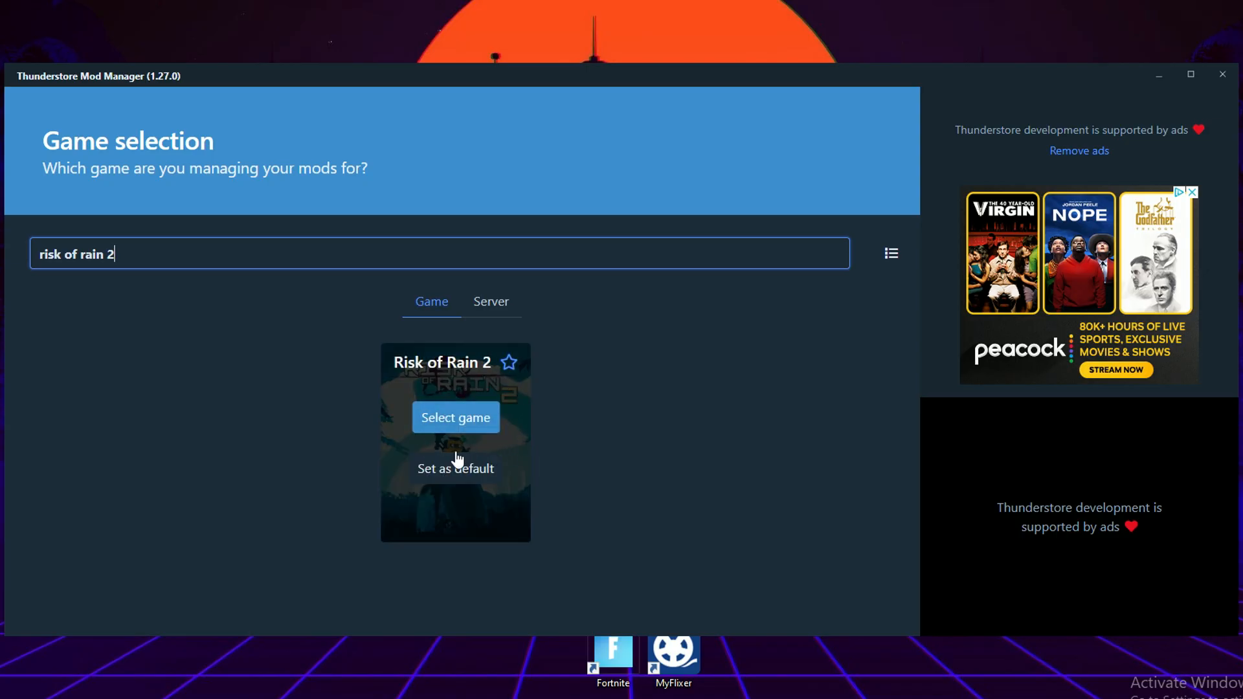
{"action": "left_click", "coordinate": [454, 417]}
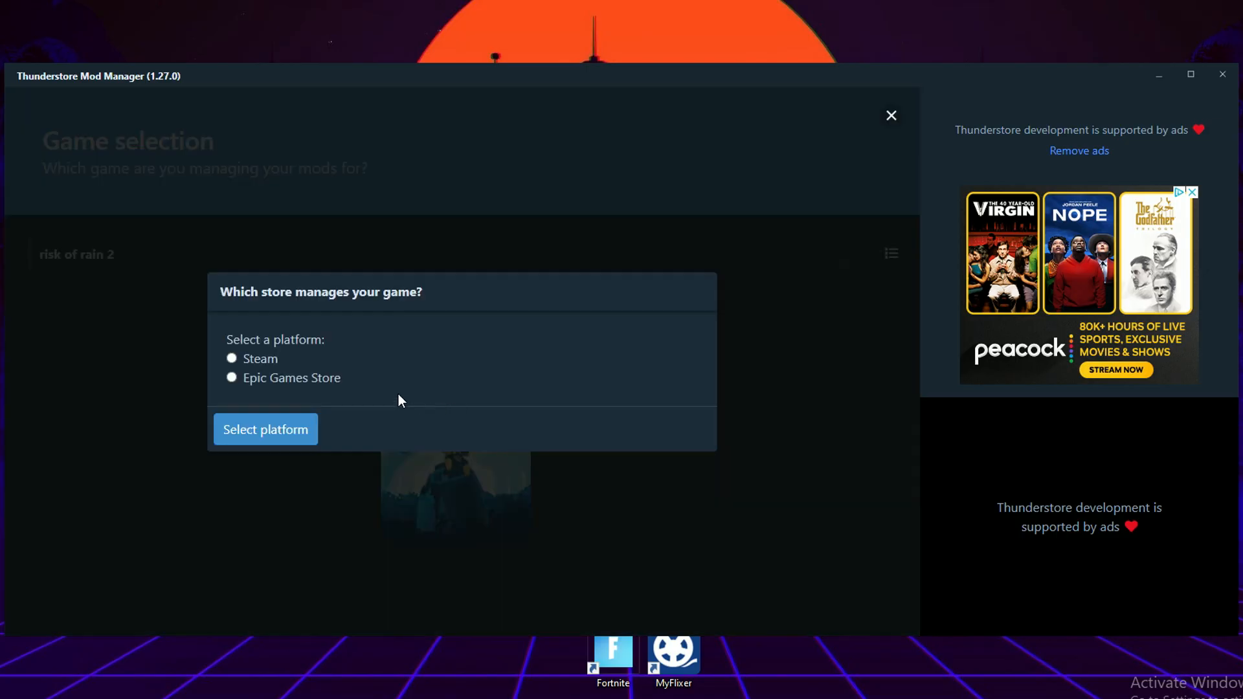
{"action": "left_click", "coordinate": [231, 359]}
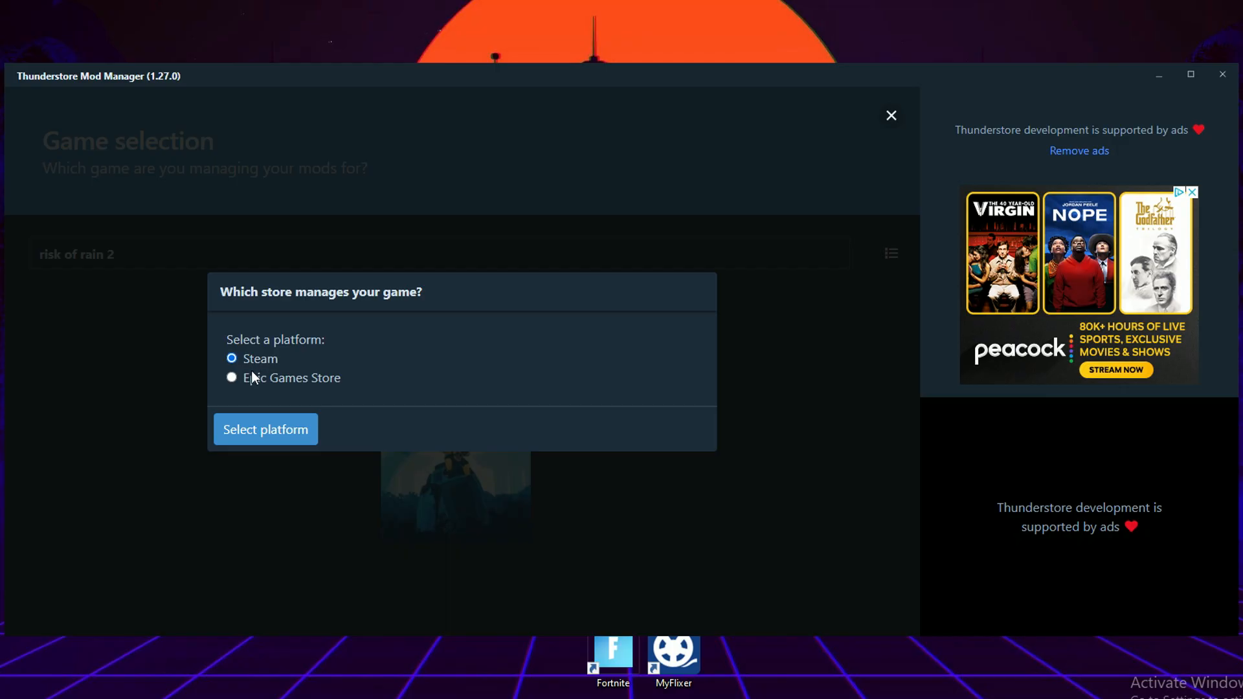
{"action": "left_click", "coordinate": [230, 377]}
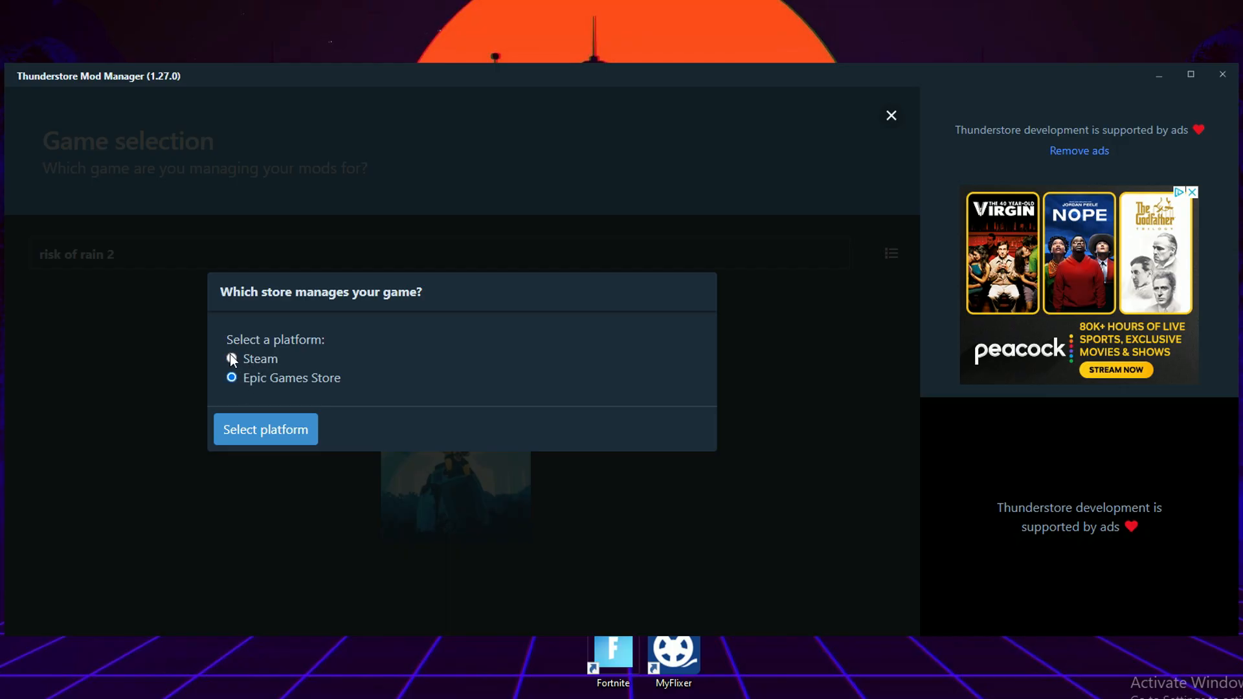
{"action": "left_click", "coordinate": [264, 429]}
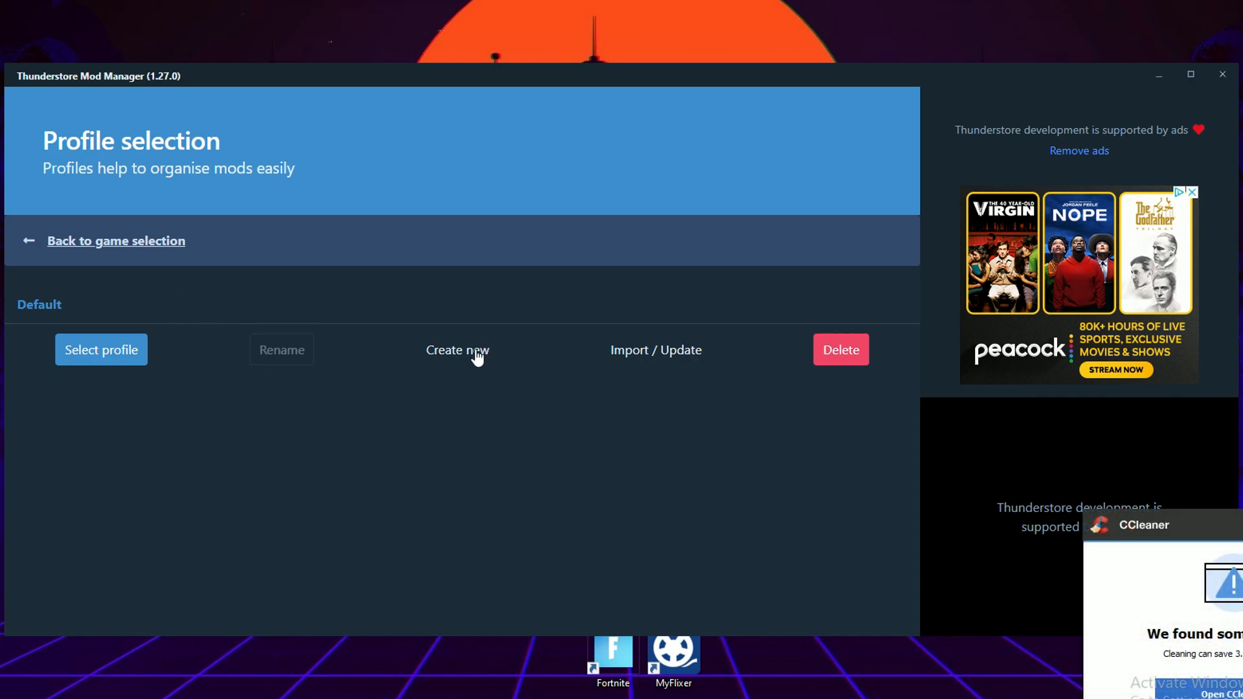
- Create a new profile named 'Splitscreen' and make it the active profile
{"action": "left_click", "coordinate": [457, 349]}
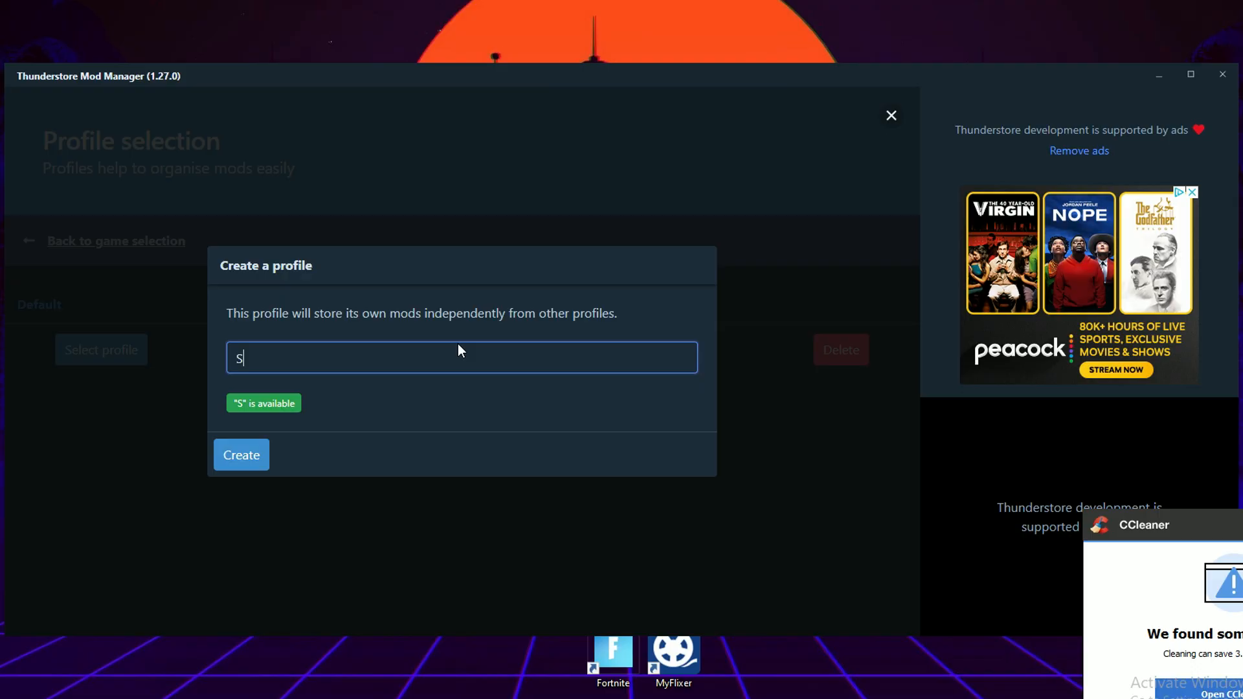
{"action": "type", "text": "plitscreen"}
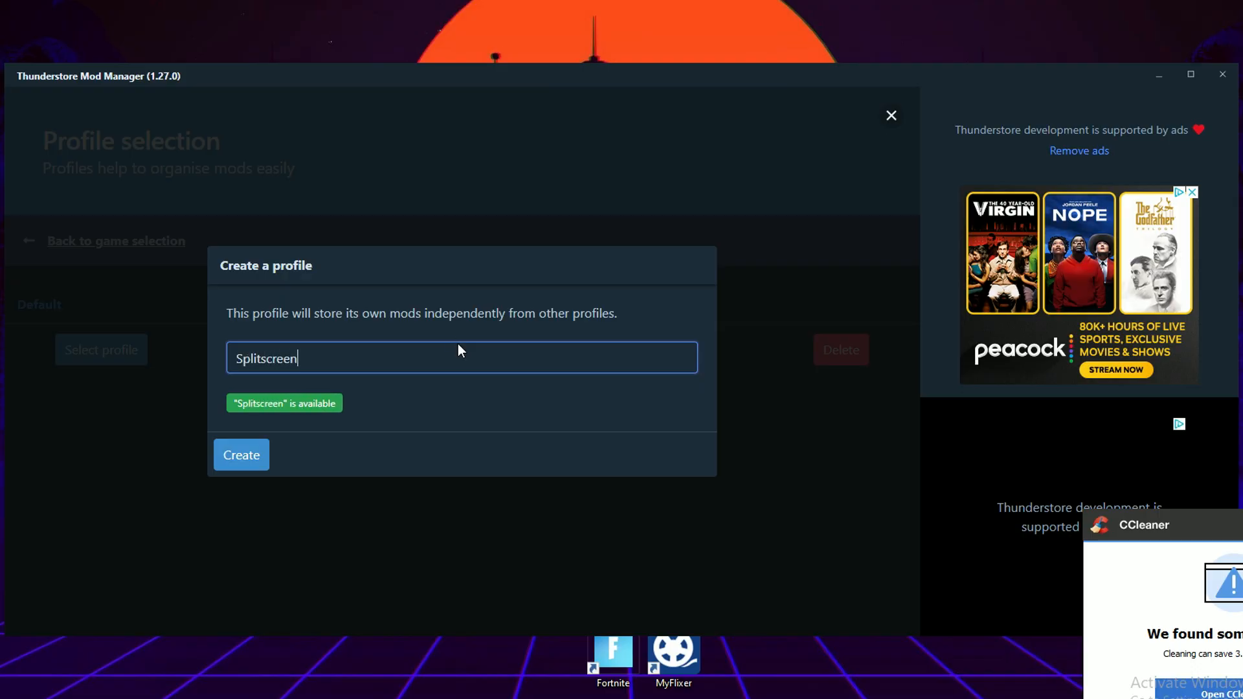
{"action": "left_click", "coordinate": [241, 455]}
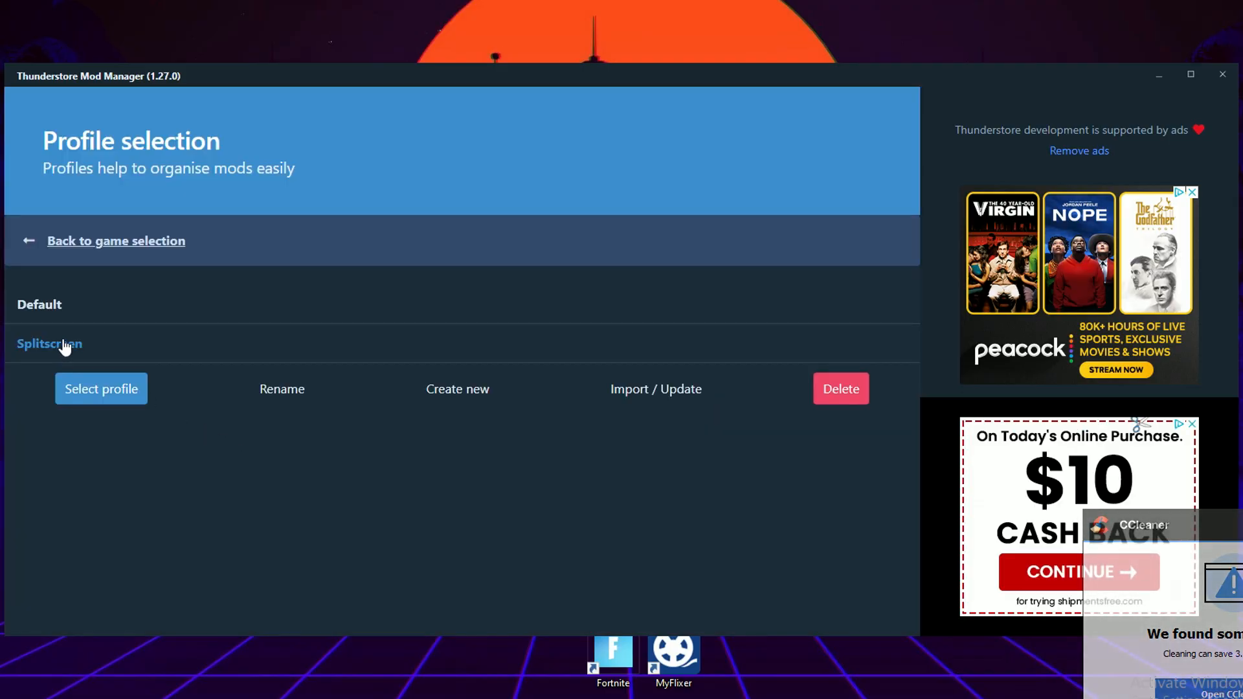
{"action": "left_click", "coordinate": [101, 388]}
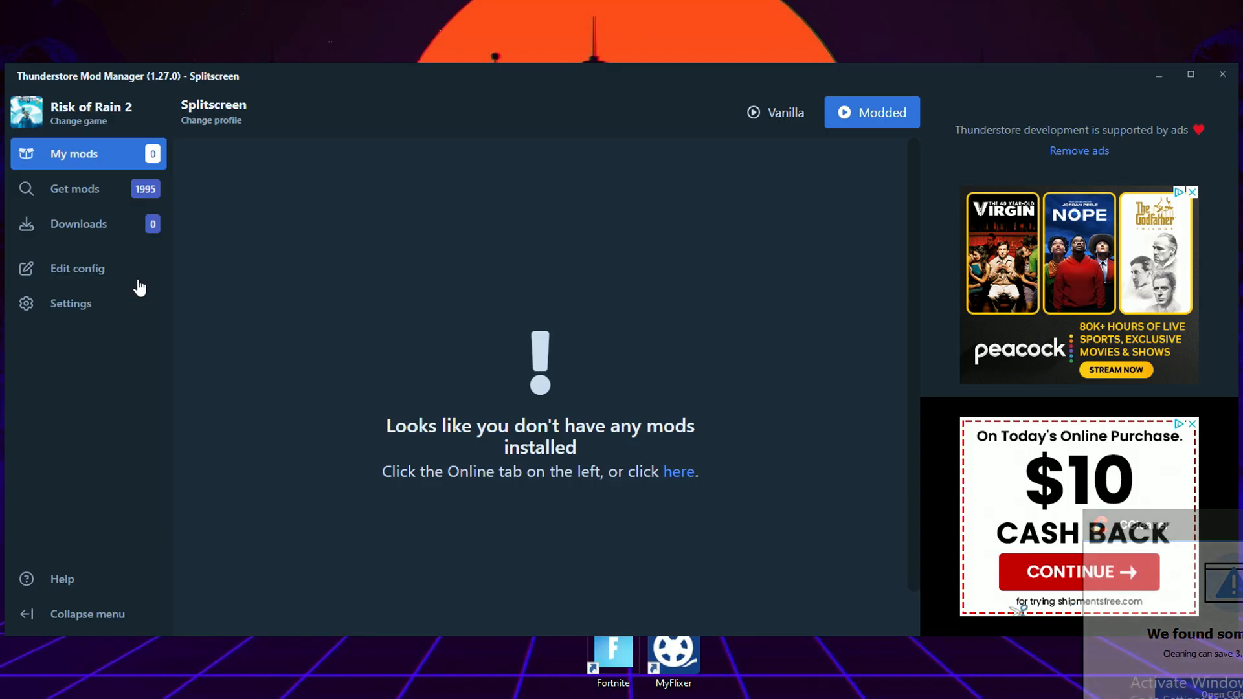
- Install XSplitScreen 2.0.8 with its dependencies from Get mods into the Splitscreen profile
{"action": "left_click", "coordinate": [75, 189]}
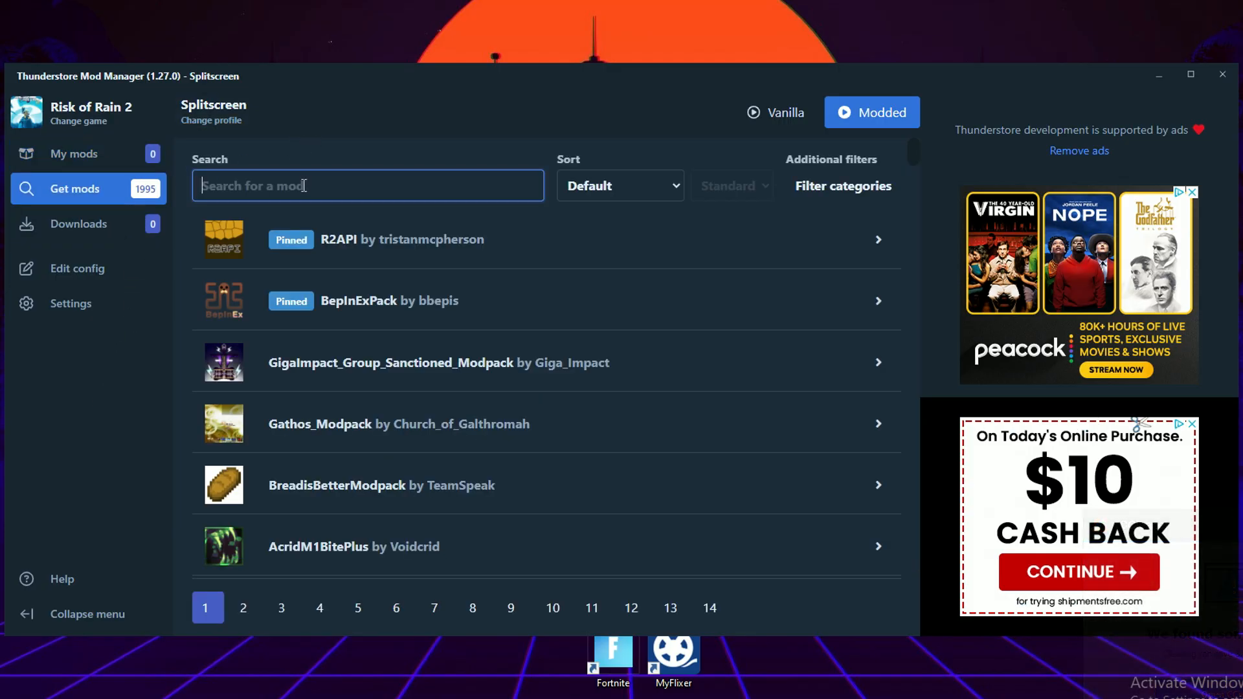
{"action": "type", "text": "XSplits"}
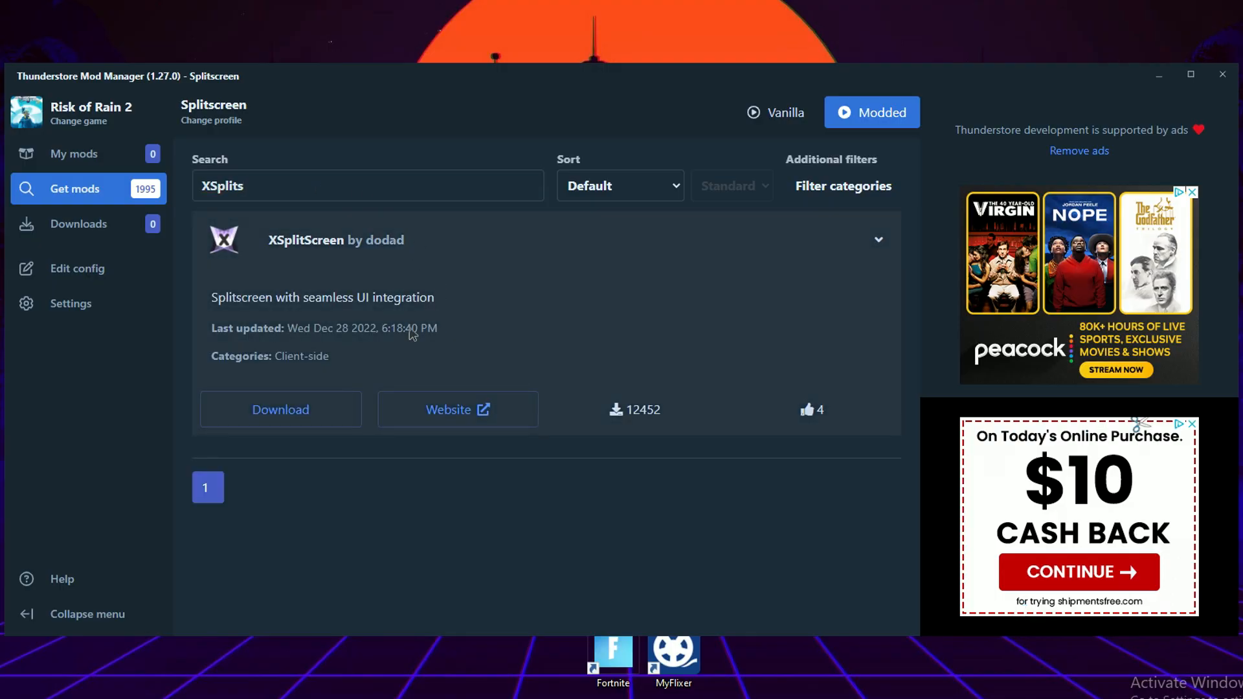
{"action": "left_click", "coordinate": [280, 410]}
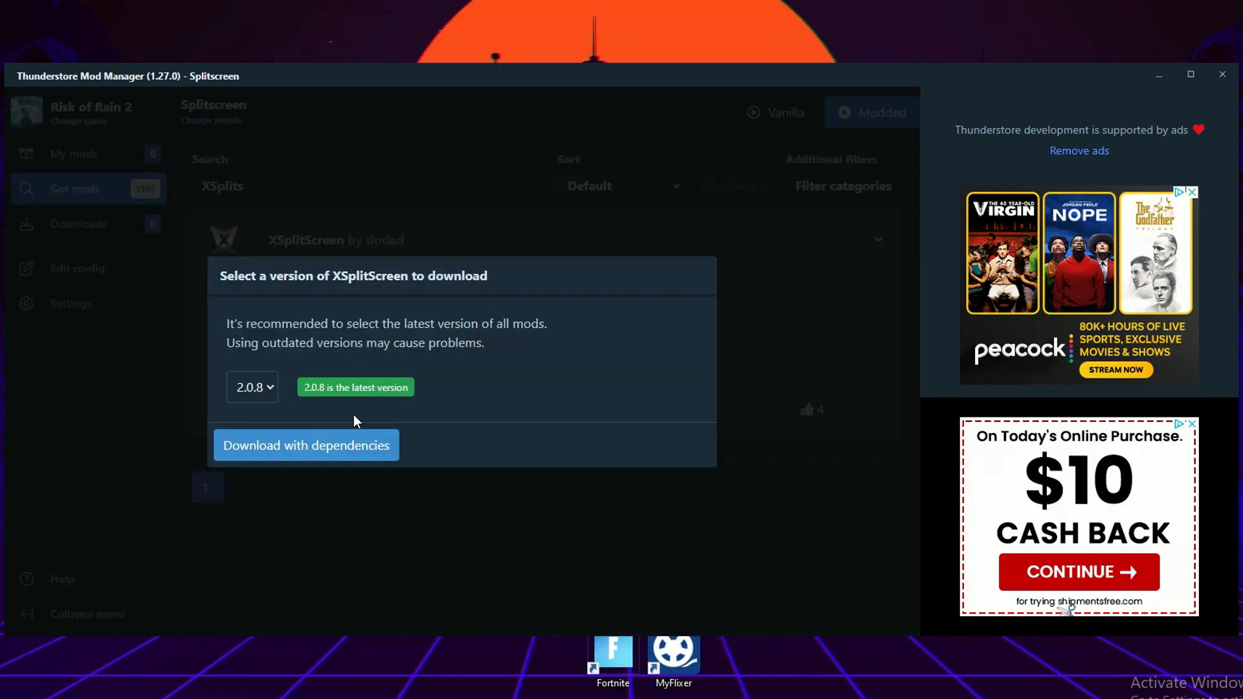
{"action": "left_click", "coordinate": [306, 445]}
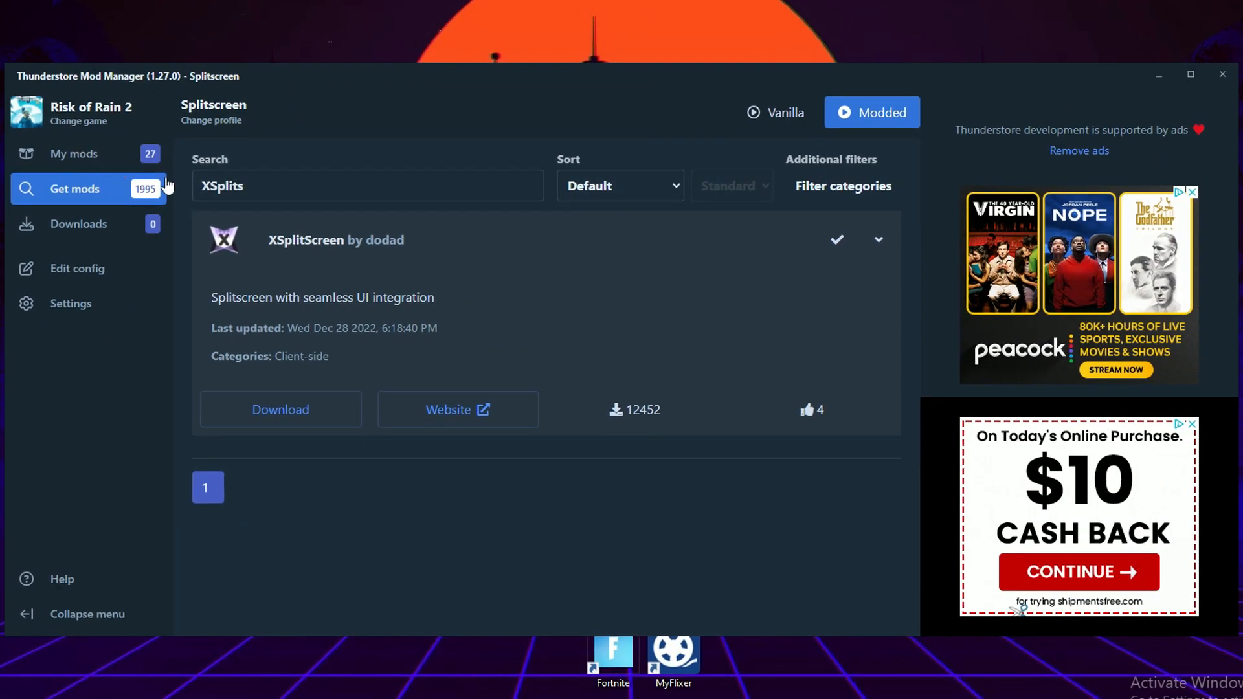
{"action": "left_click", "coordinate": [366, 185]}
{"action": "type", "text": "T"}
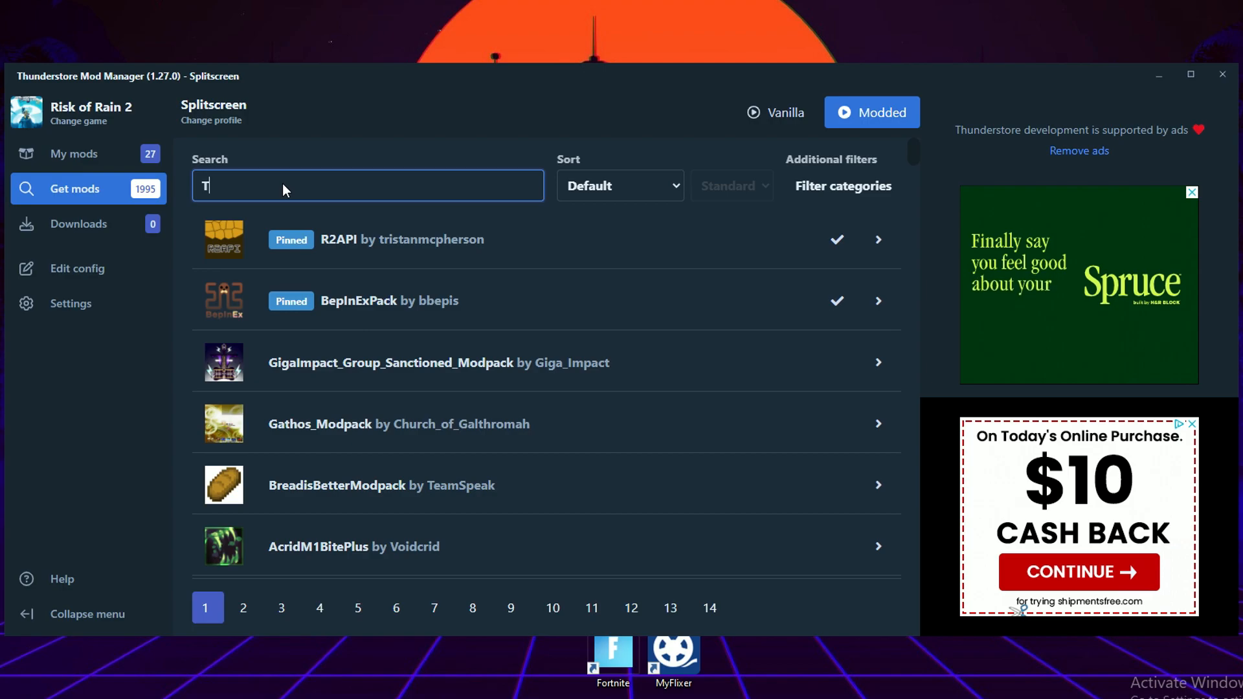
- Install the TeammateRevival mod with its dependencies, bringing the profile to 28 mods
{"action": "type", "text": "eammat"}
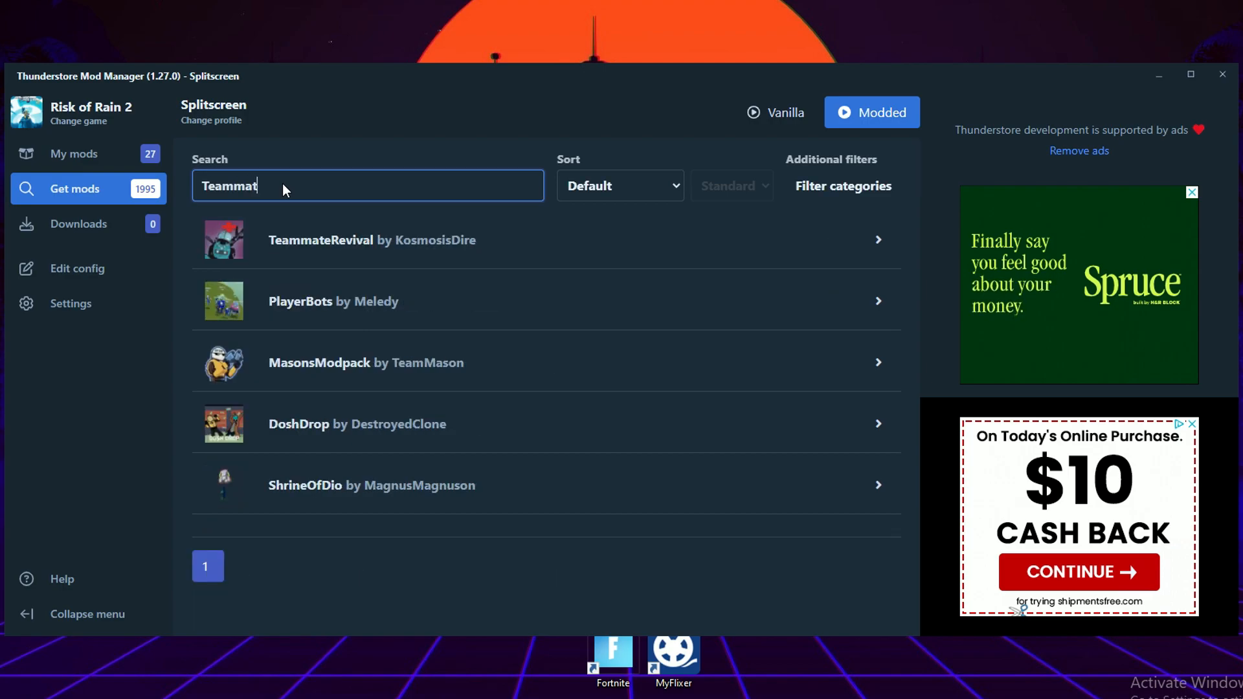
{"action": "type", "text": "e"}
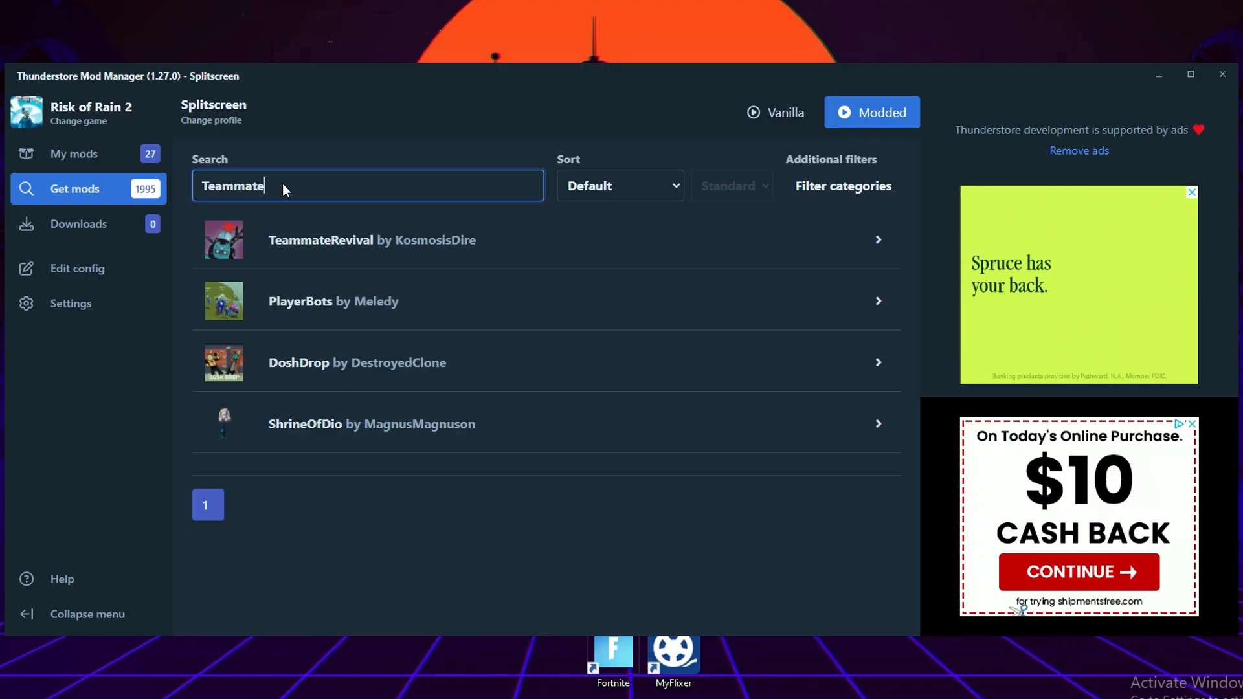
{"action": "type", "text": "Revival"}
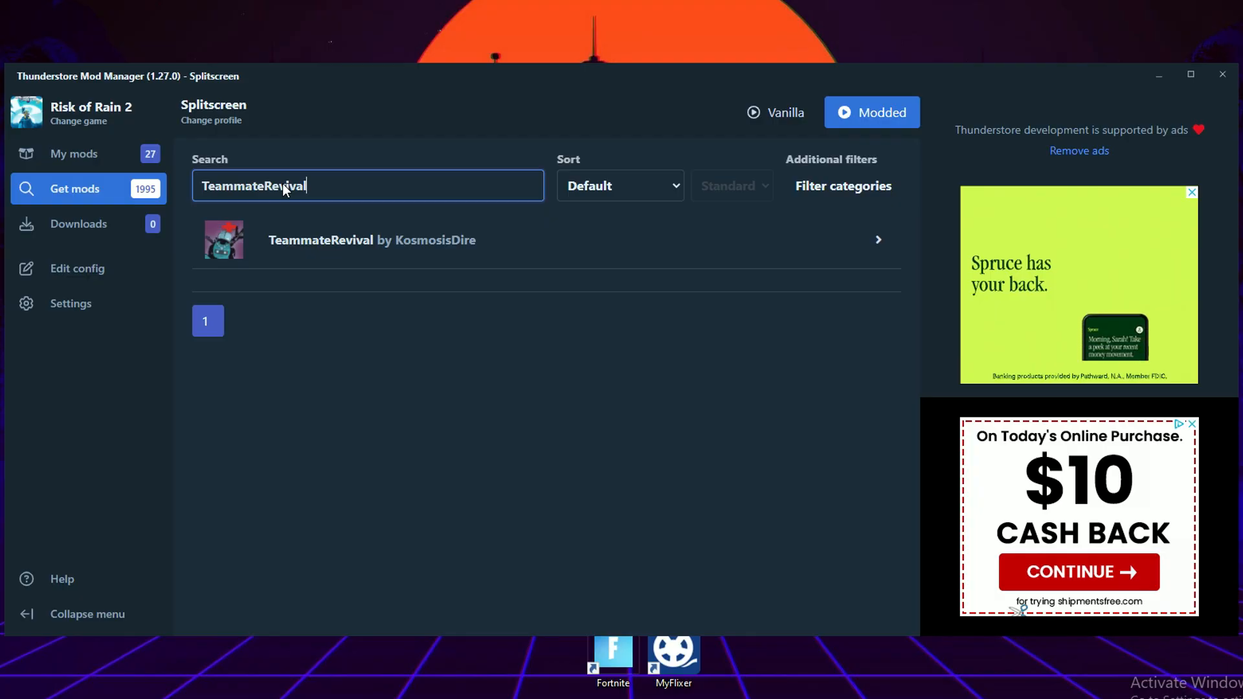
{"action": "mouse_move", "coordinate": [561, 264]}
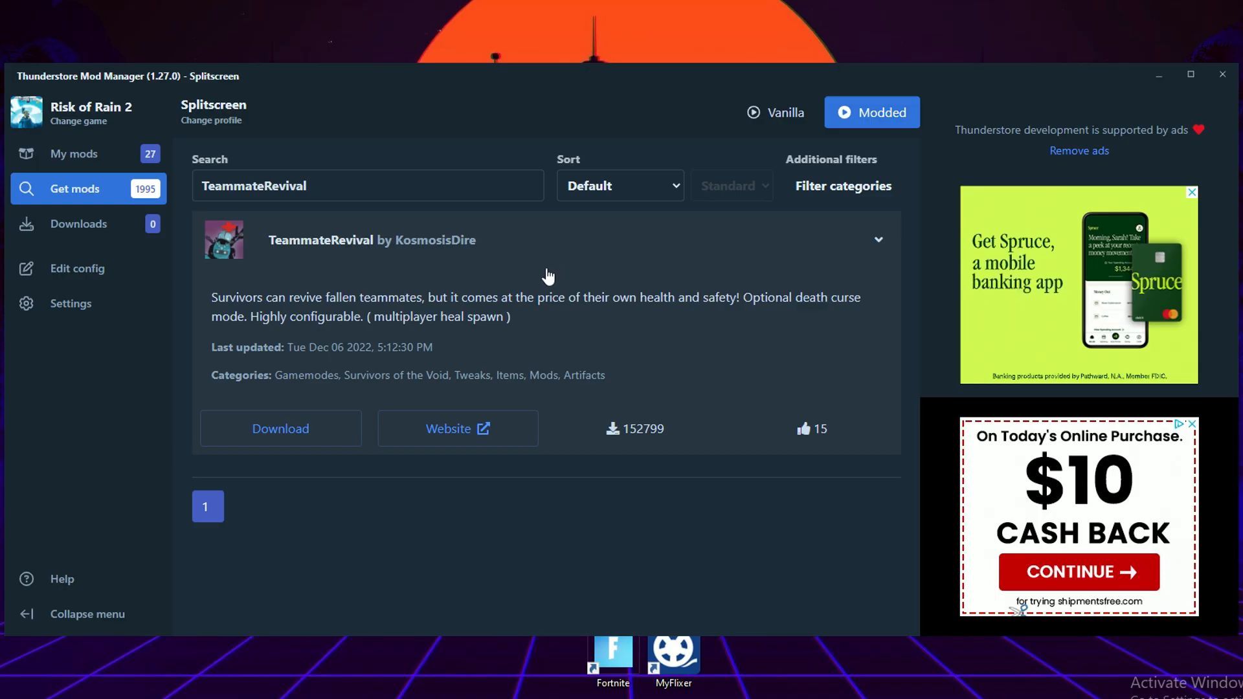
{"action": "mouse_move", "coordinate": [527, 351]}
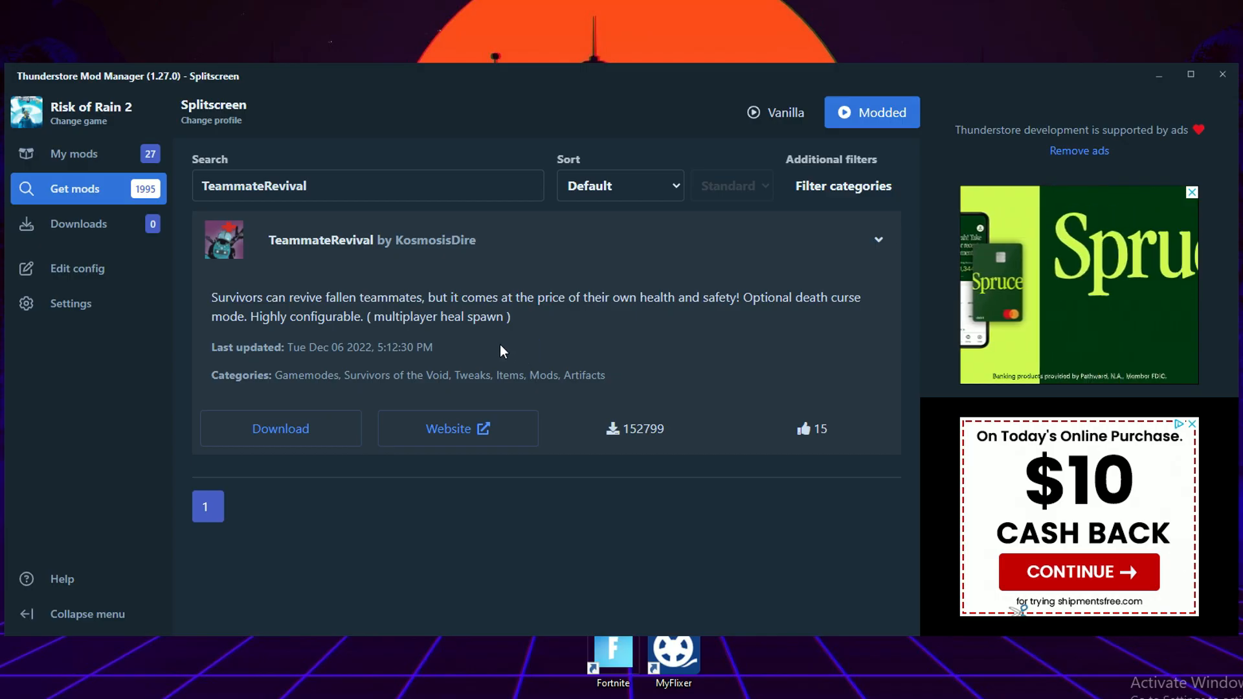
{"action": "mouse_move", "coordinate": [281, 429]}
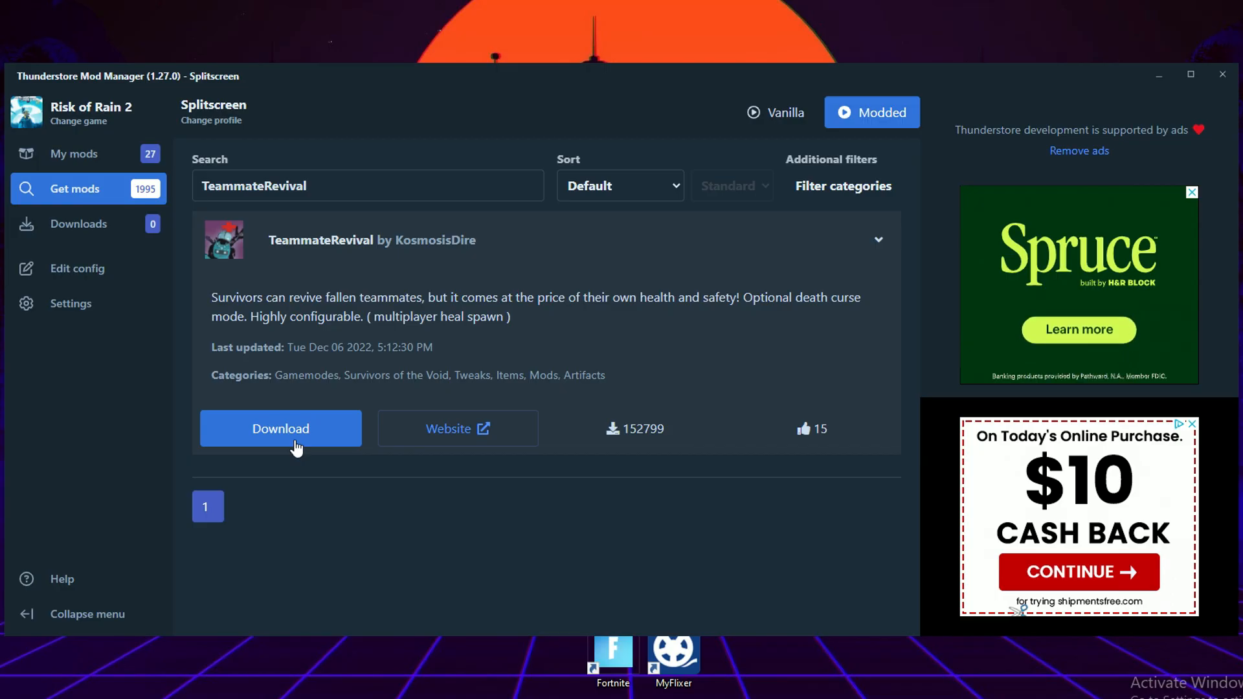
{"action": "left_click", "coordinate": [280, 428]}
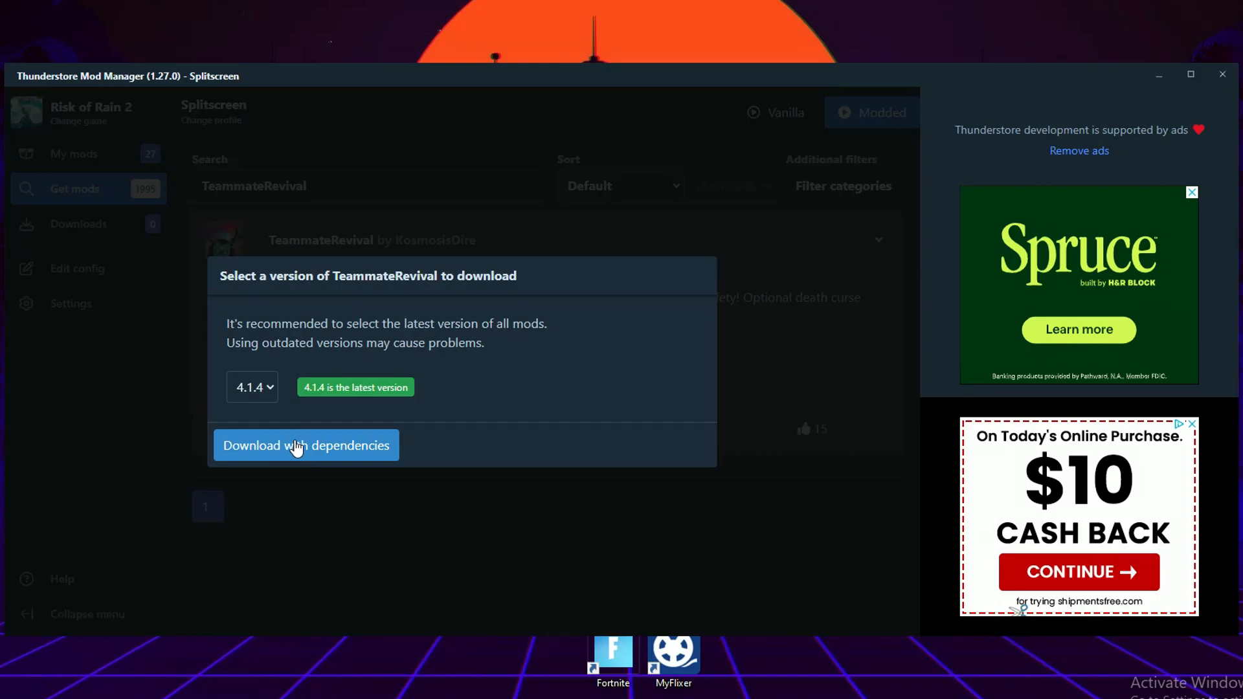
{"action": "left_click", "coordinate": [306, 444]}
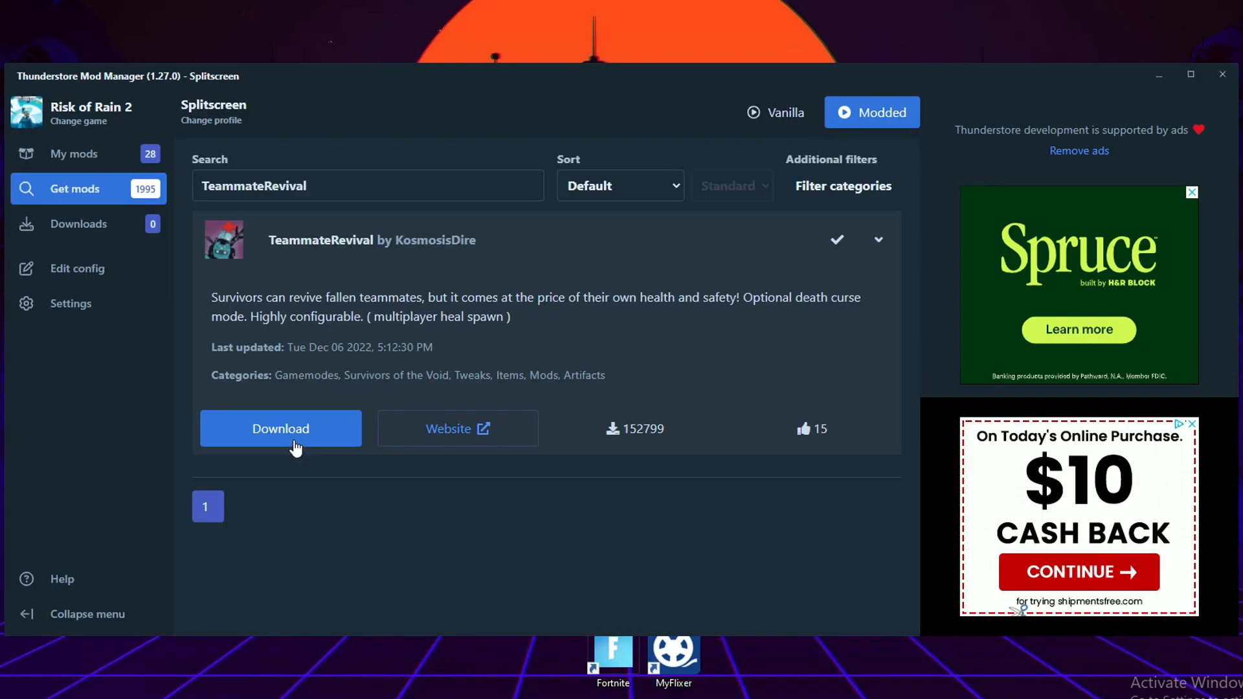
- Review the installed mod list and launch Risk of Rain 2 modded with the Splitscreen profile
{"action": "left_click", "coordinate": [75, 154]}
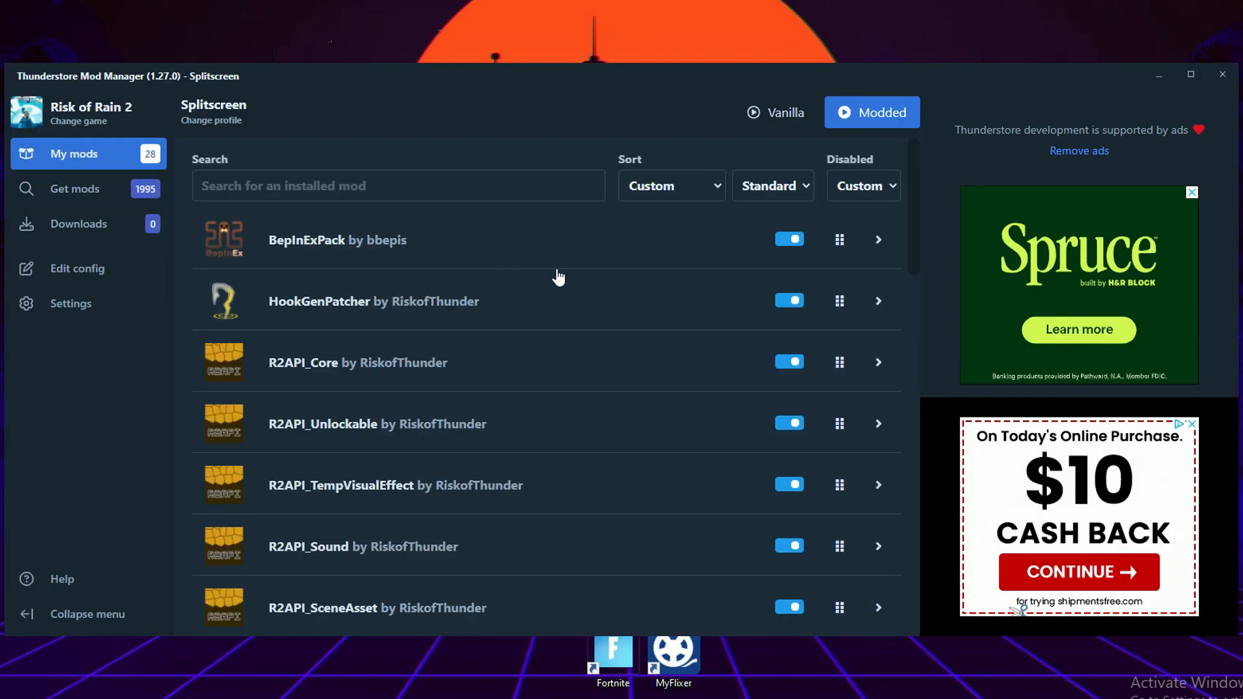
{"action": "scroll", "scroll_direction": "down", "scroll_amount": 3}
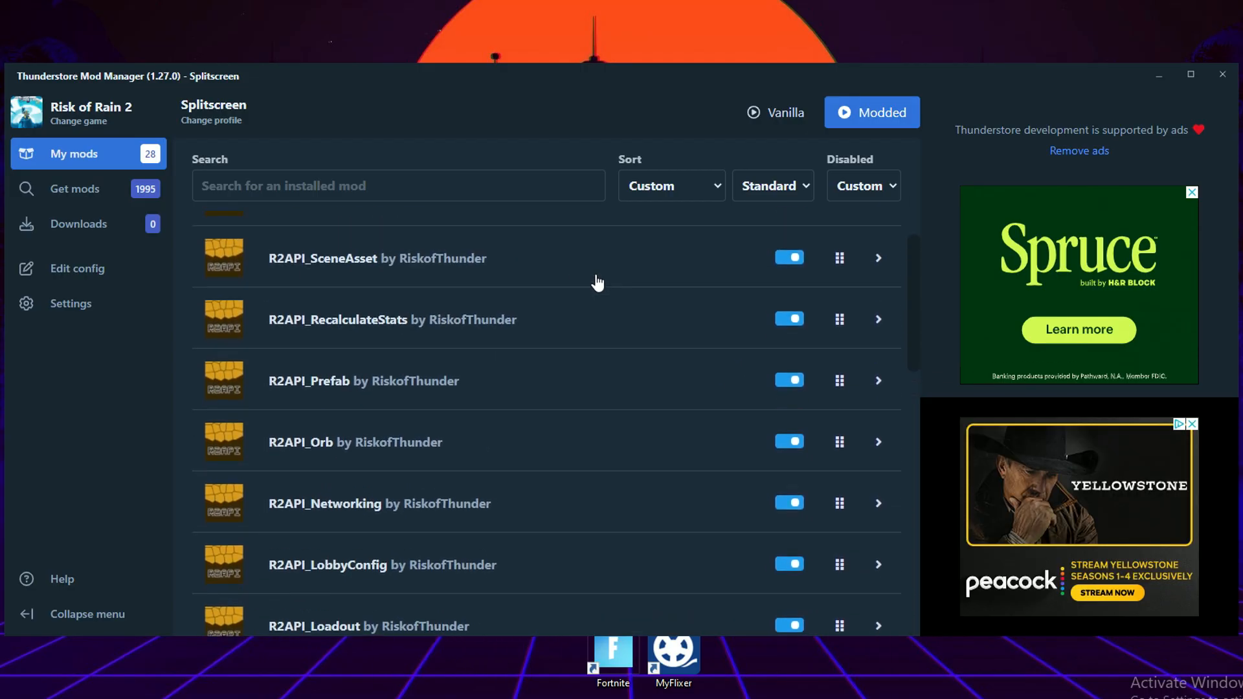
{"action": "left_click", "coordinate": [872, 112]}
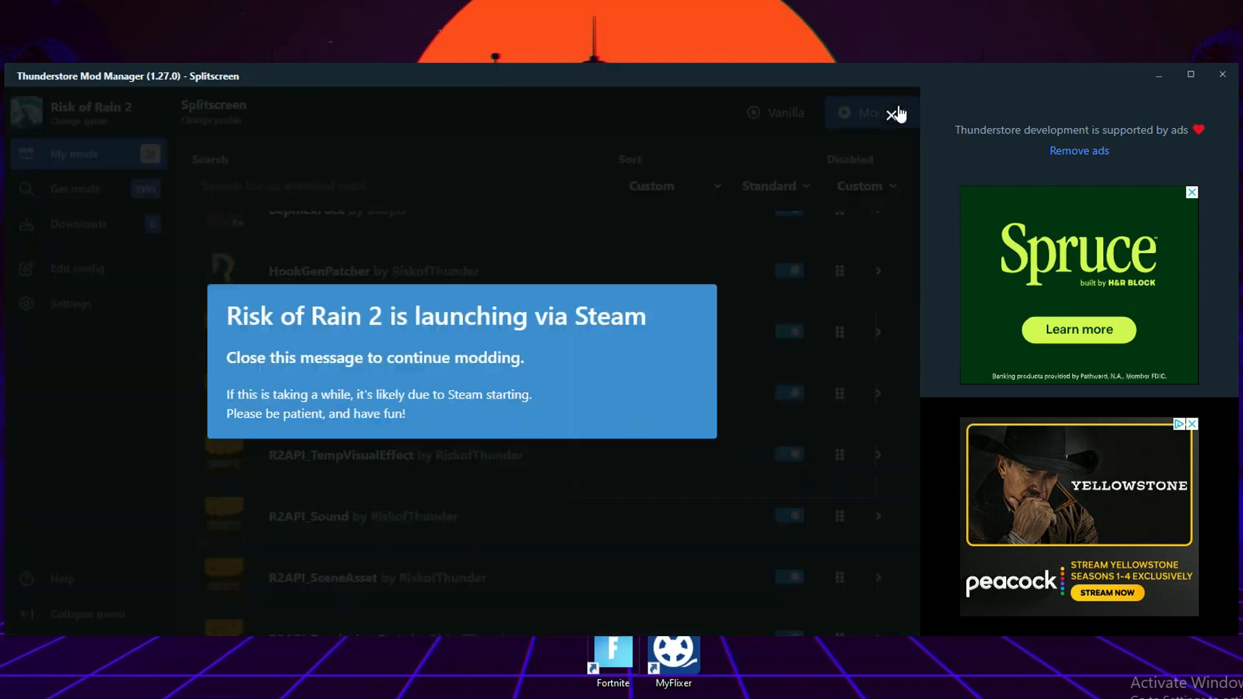
{"action": "left_click", "coordinate": [869, 113]}
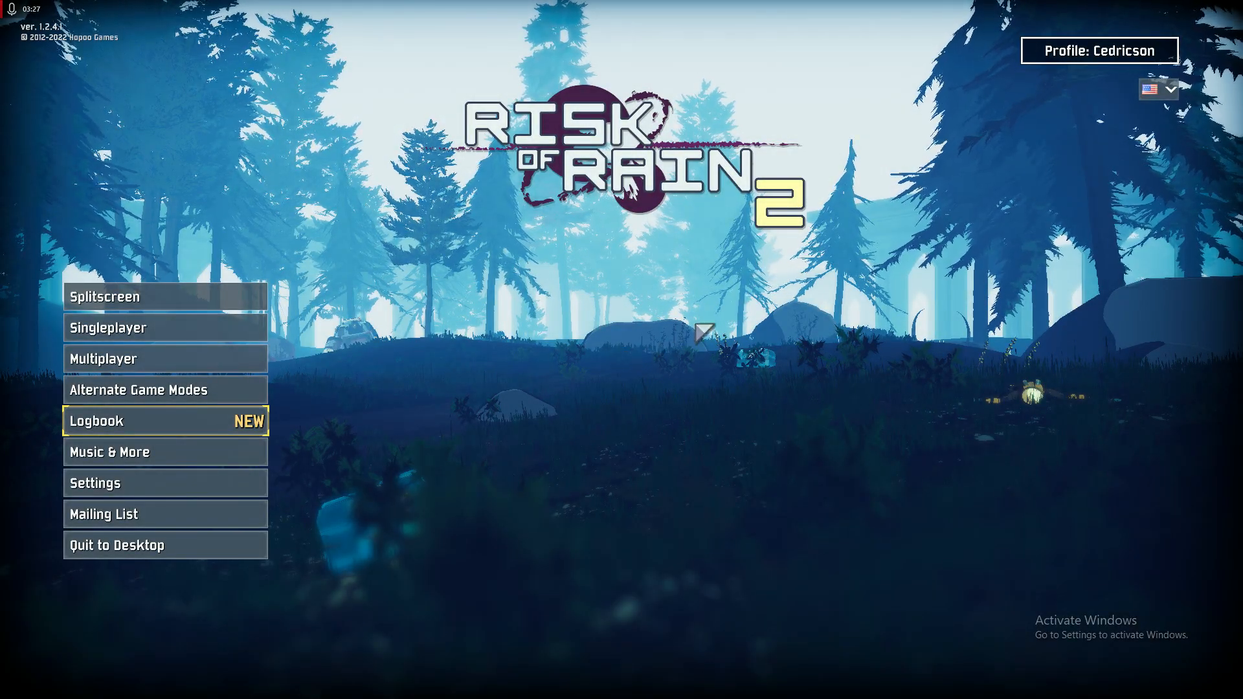
- Create a second game profile named 'Player 2' and enter the splitscreen setup
{"action": "left_click", "coordinate": [1097, 50]}
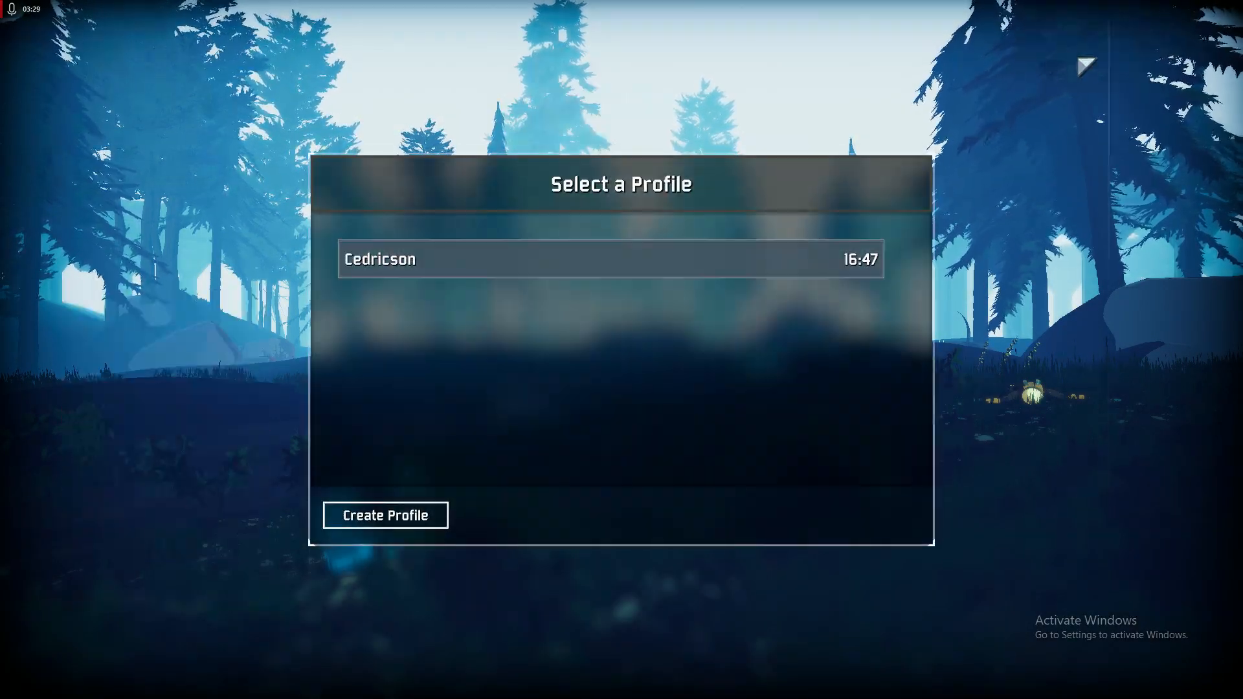
{"action": "left_click", "coordinate": [385, 515]}
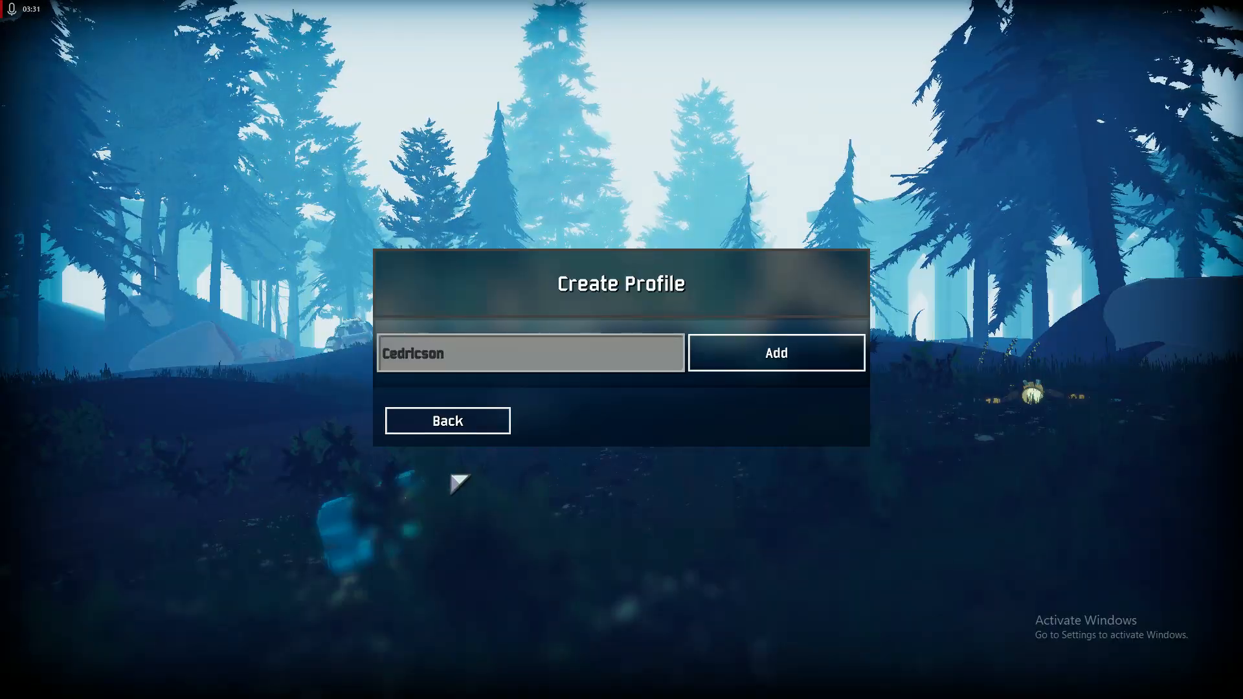
{"action": "type", "text": "Player 2"}
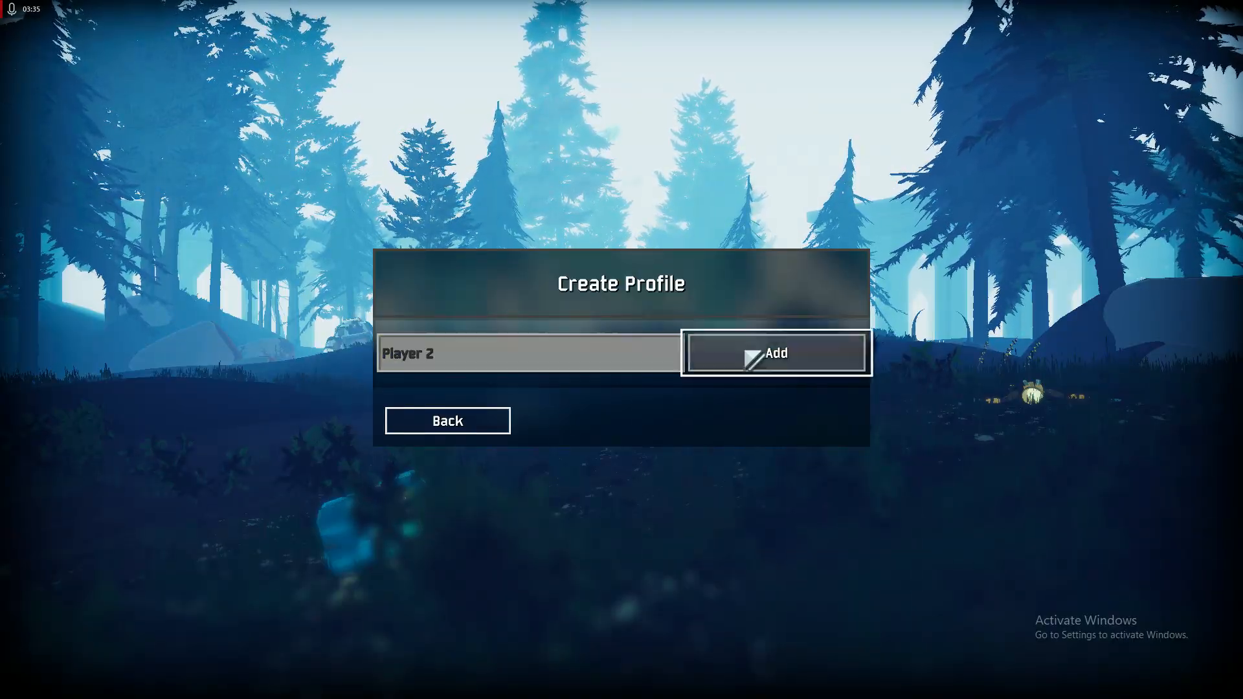
{"action": "left_click", "coordinate": [774, 352]}
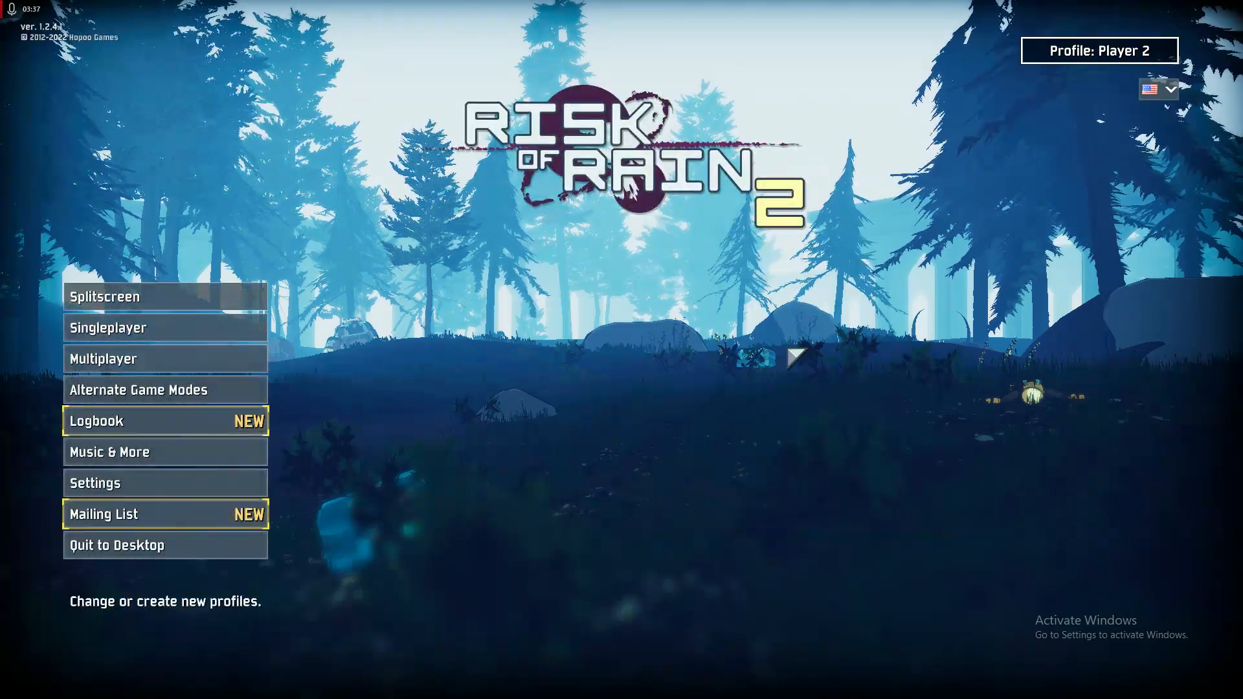
{"action": "left_click", "coordinate": [1098, 51]}
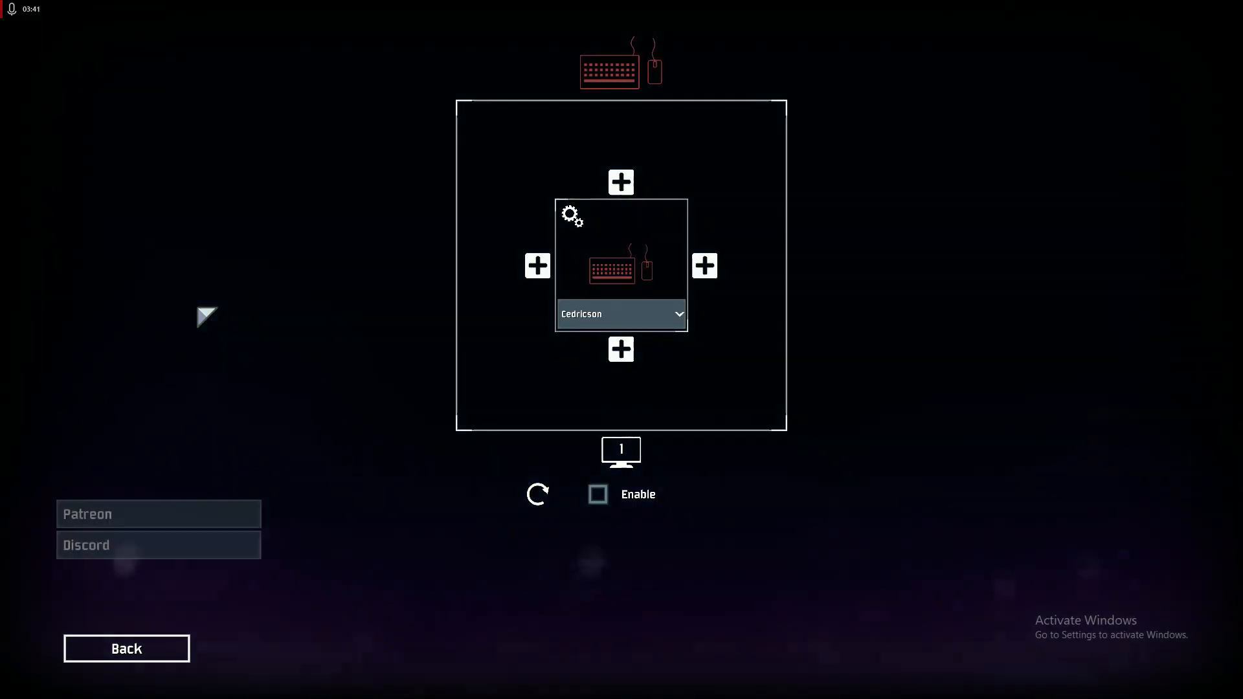
{"action": "mouse_move", "coordinate": [691, 156]}
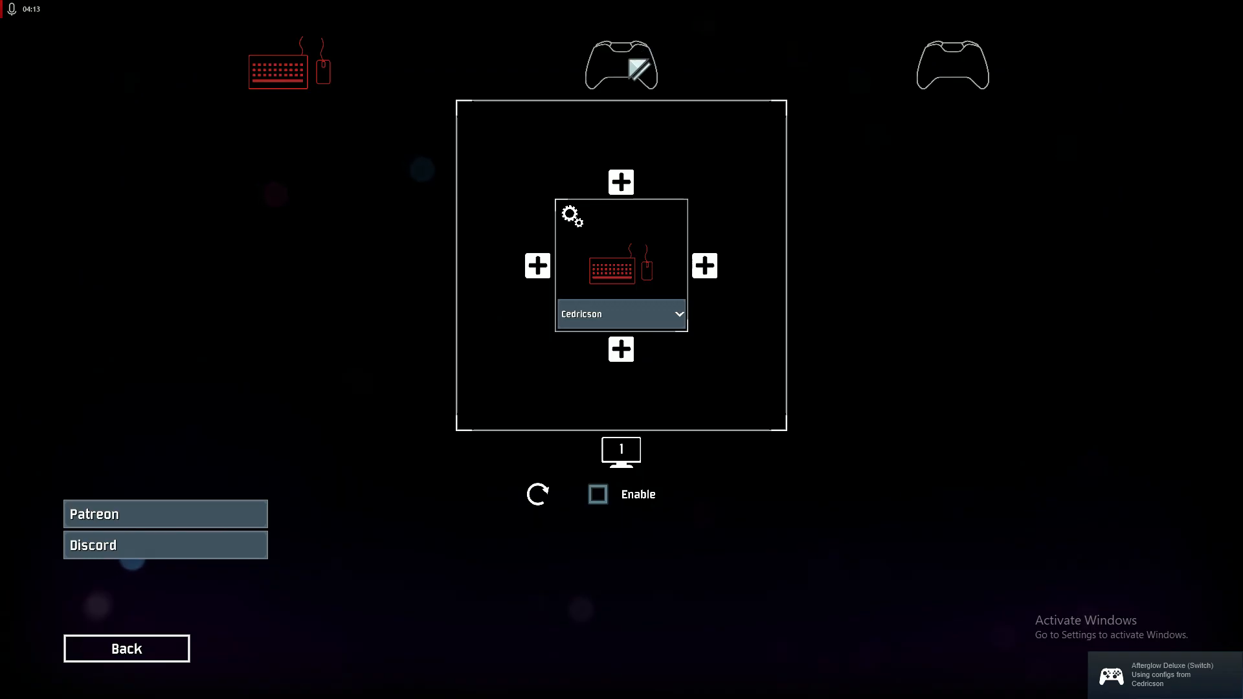
- Assign controllers, add a right-hand second screen using the Player 2 profile and enable splitscreen
{"action": "left_click", "coordinate": [620, 64]}
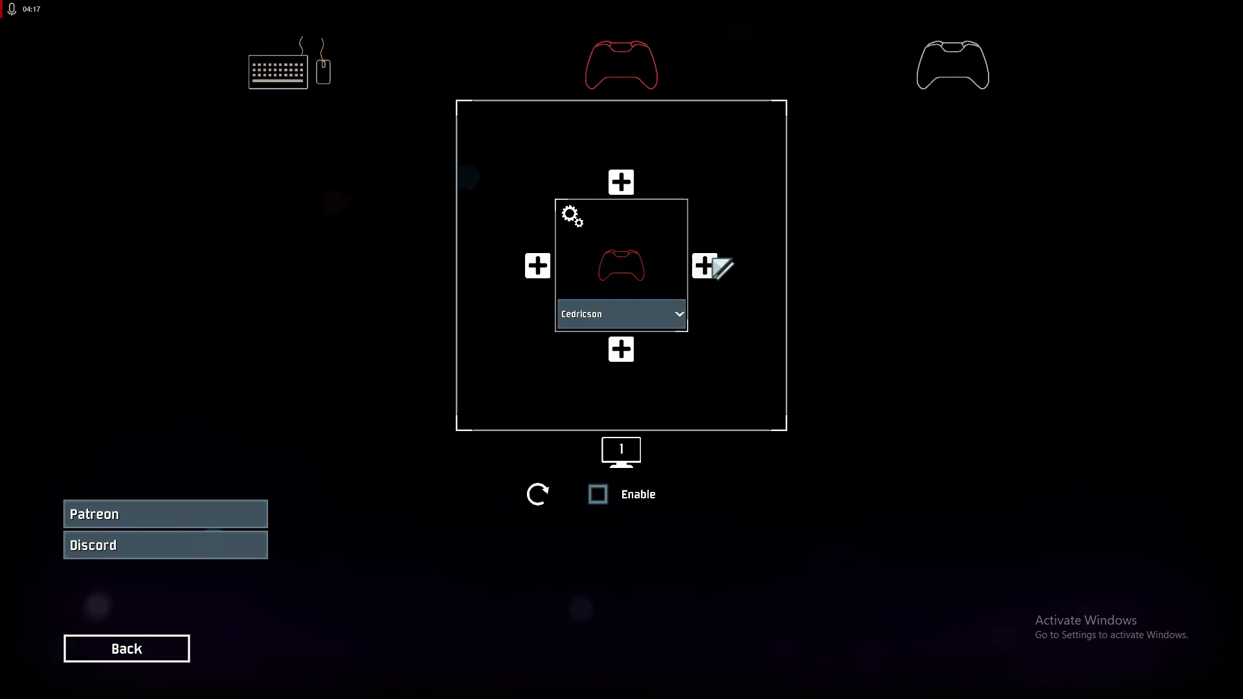
{"action": "left_click", "coordinate": [701, 267]}
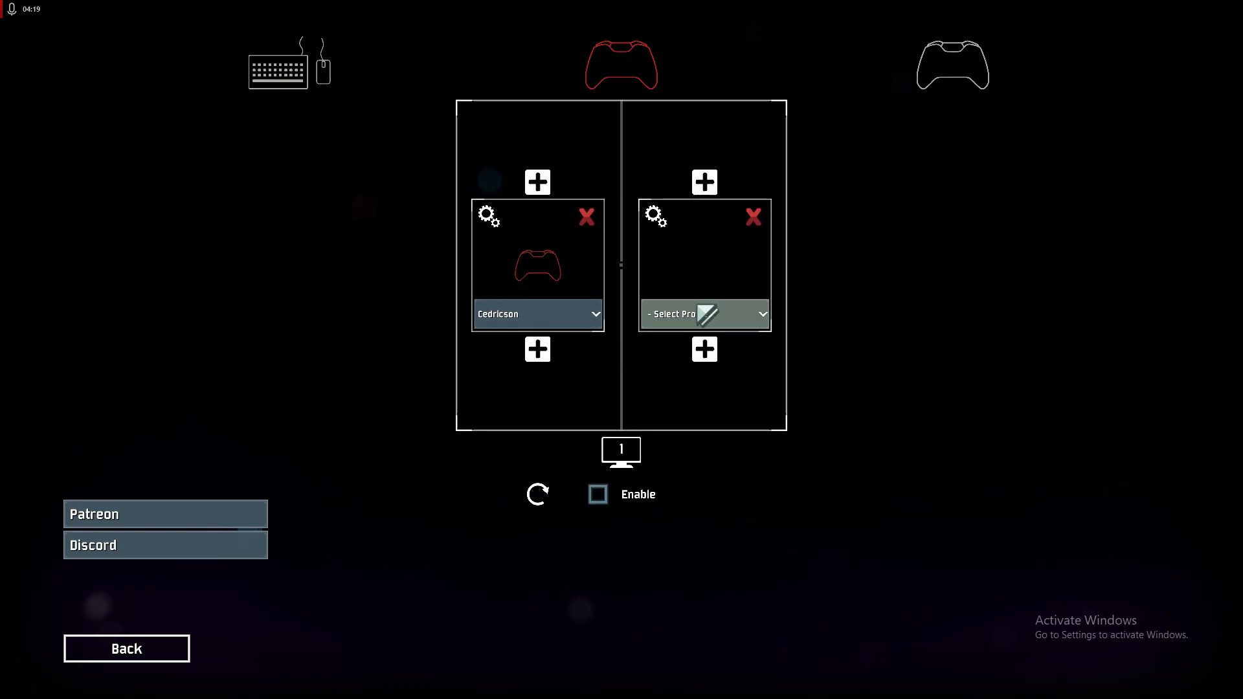
{"action": "left_click", "coordinate": [701, 313]}
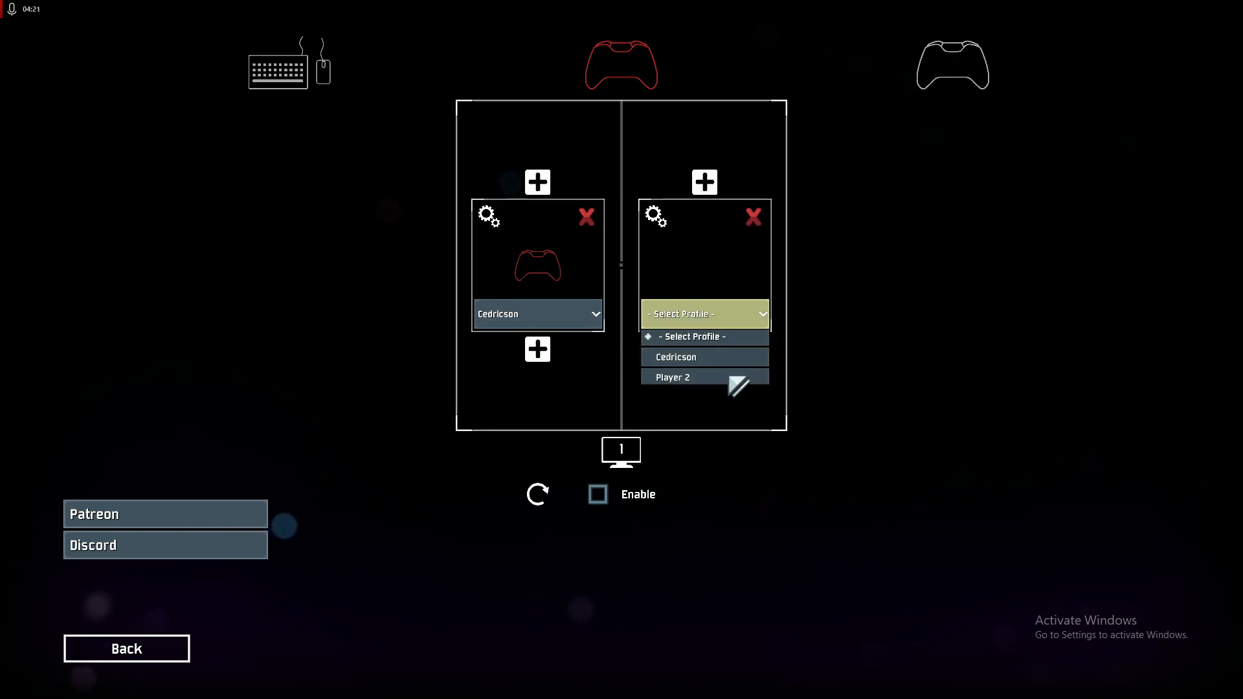
{"action": "left_click", "coordinate": [673, 377]}
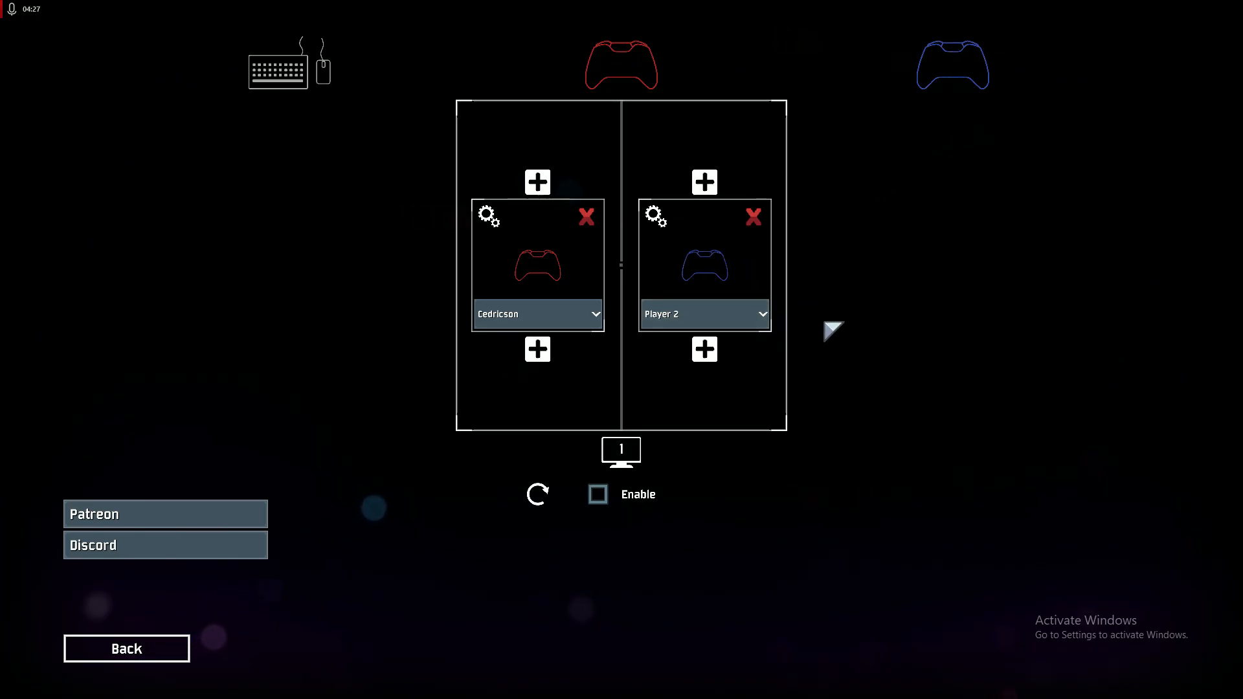
{"action": "mouse_move", "coordinate": [336, 416]}
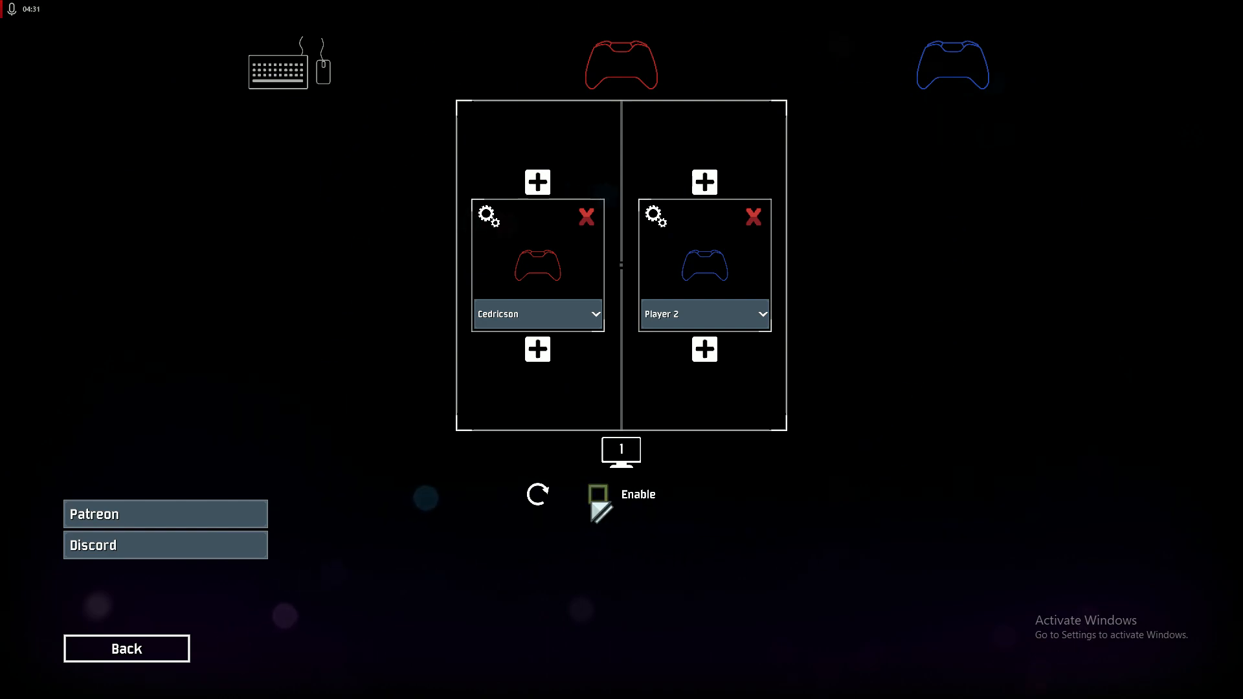
{"action": "left_click", "coordinate": [598, 494]}
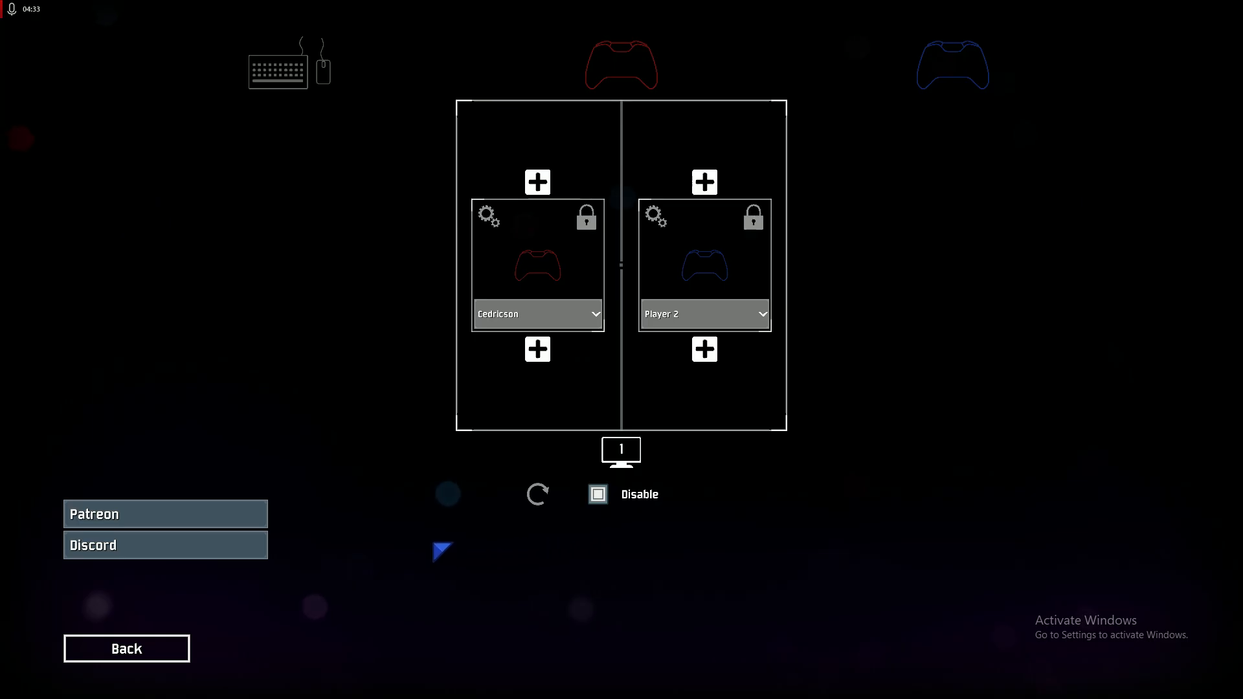
{"action": "left_click", "coordinate": [125, 648]}
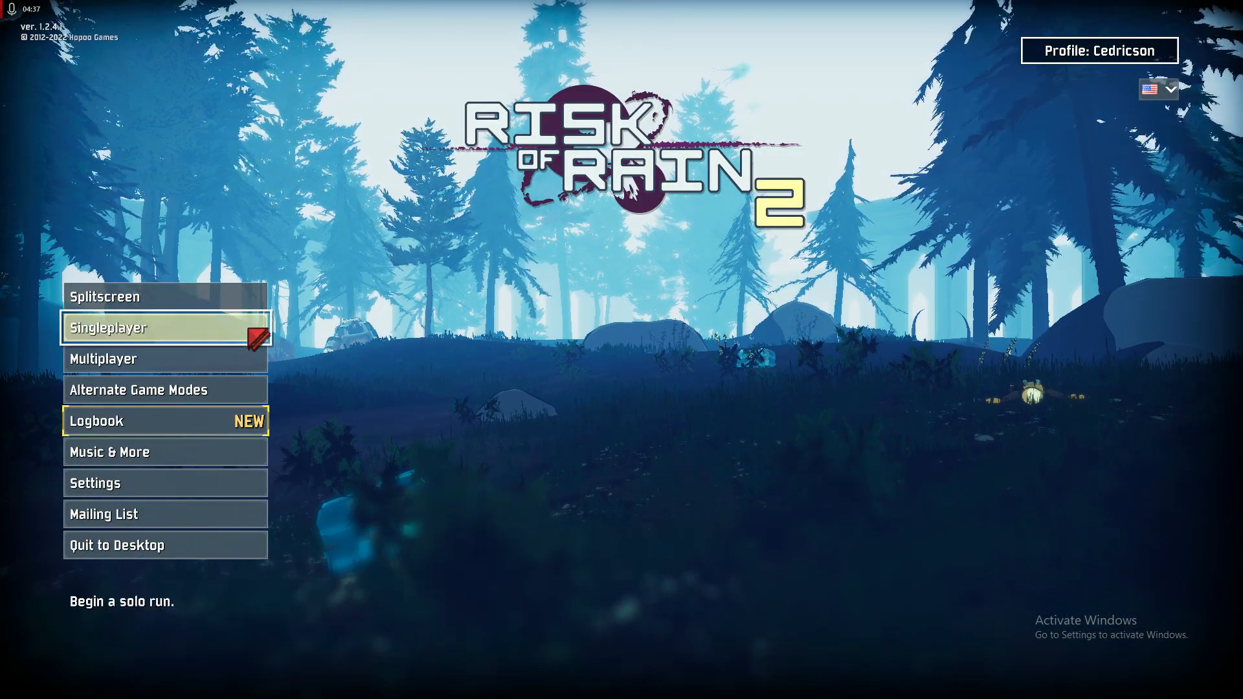
- Start a new splitscreen run as Huntress and ready up into the first stage
{"action": "left_click", "coordinate": [111, 328]}
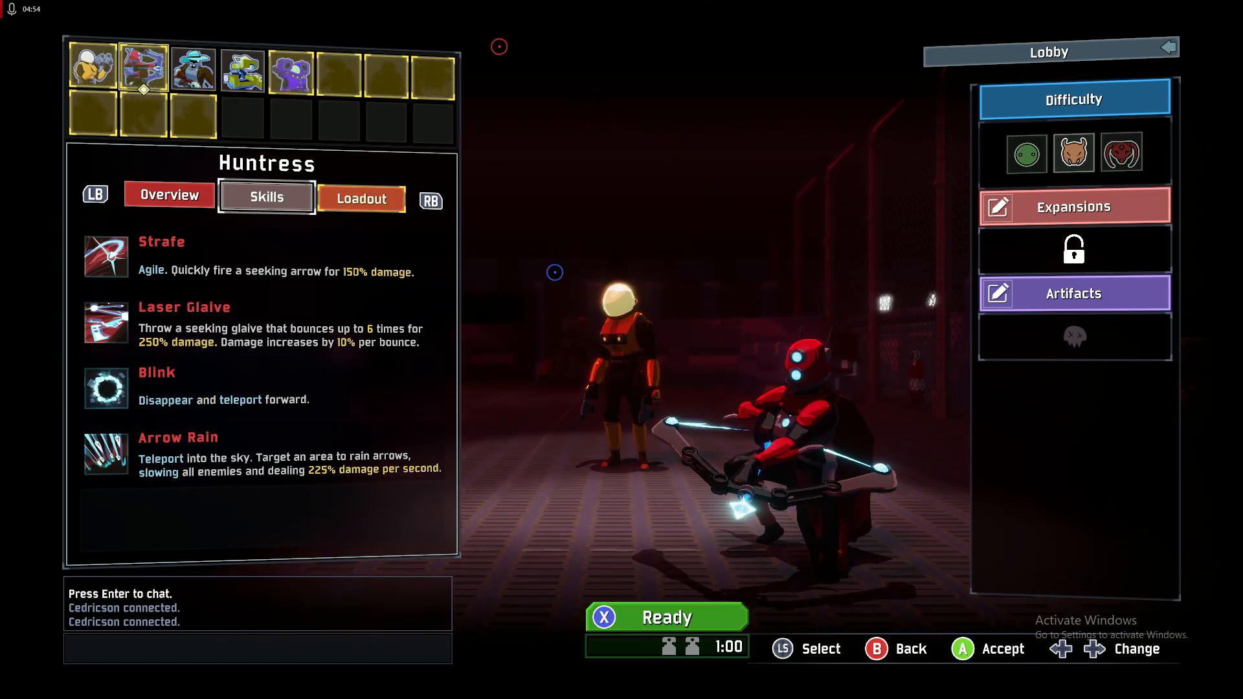
{"action": "left_click", "coordinate": [192, 70]}
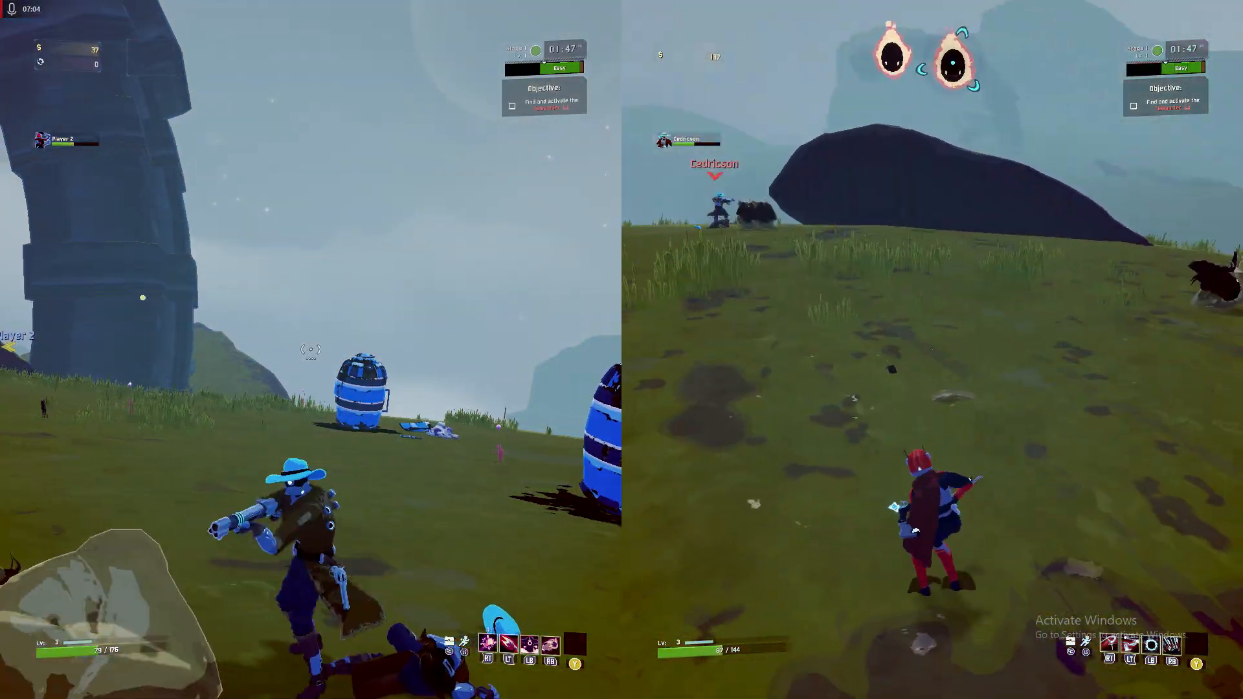
- Pause the game and browse File Explorer from This PC into the AMD CNext folder
{"action": "key", "text": "Escape"}
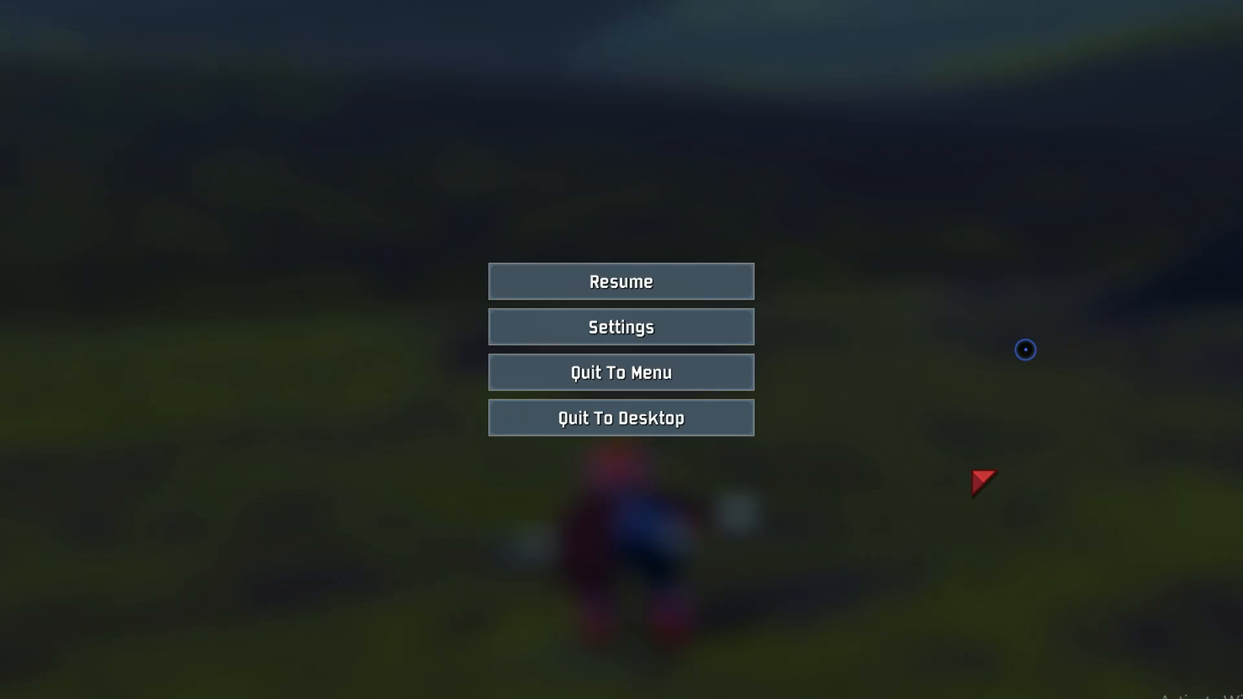
{"action": "left_click", "coordinate": [621, 418]}
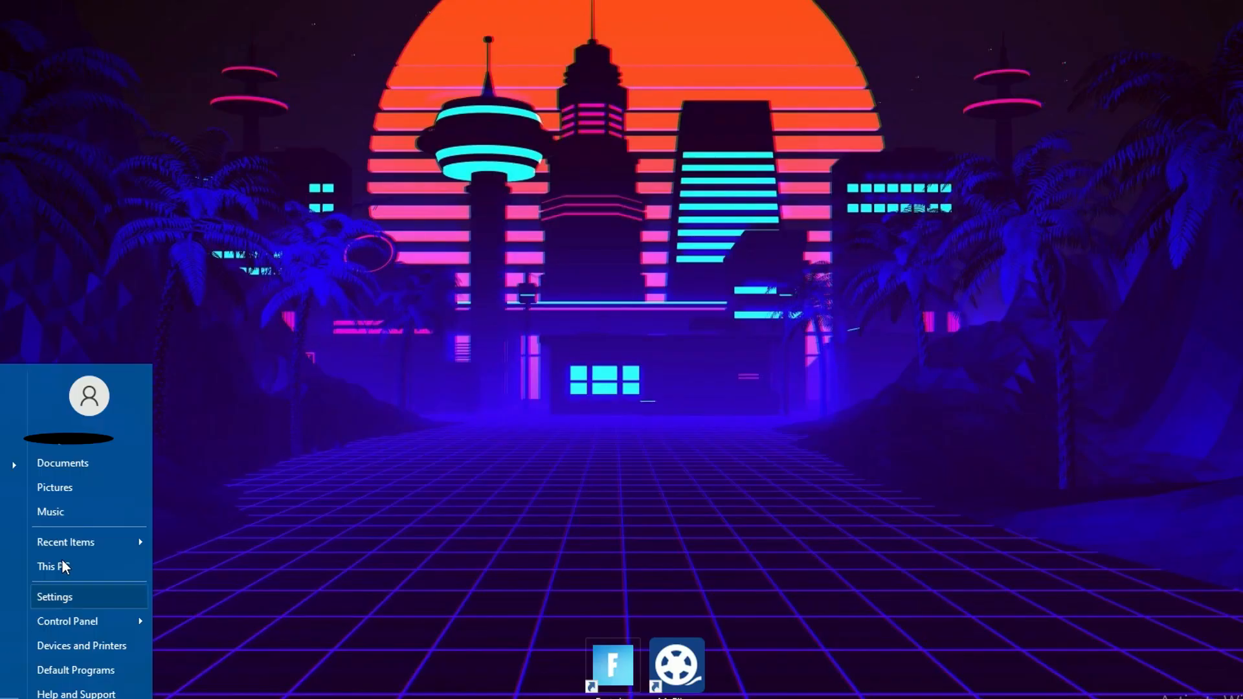
{"action": "left_click", "coordinate": [51, 566]}
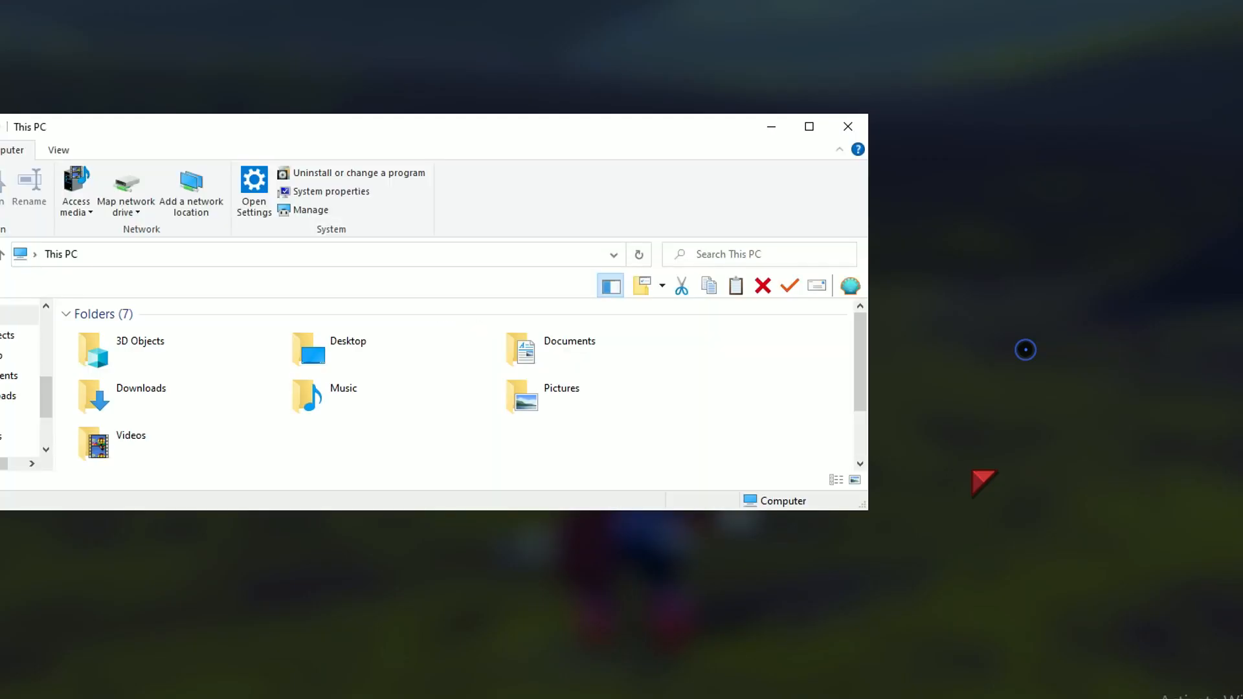
{"action": "scroll", "scroll_direction": "down", "scroll_amount": 3}
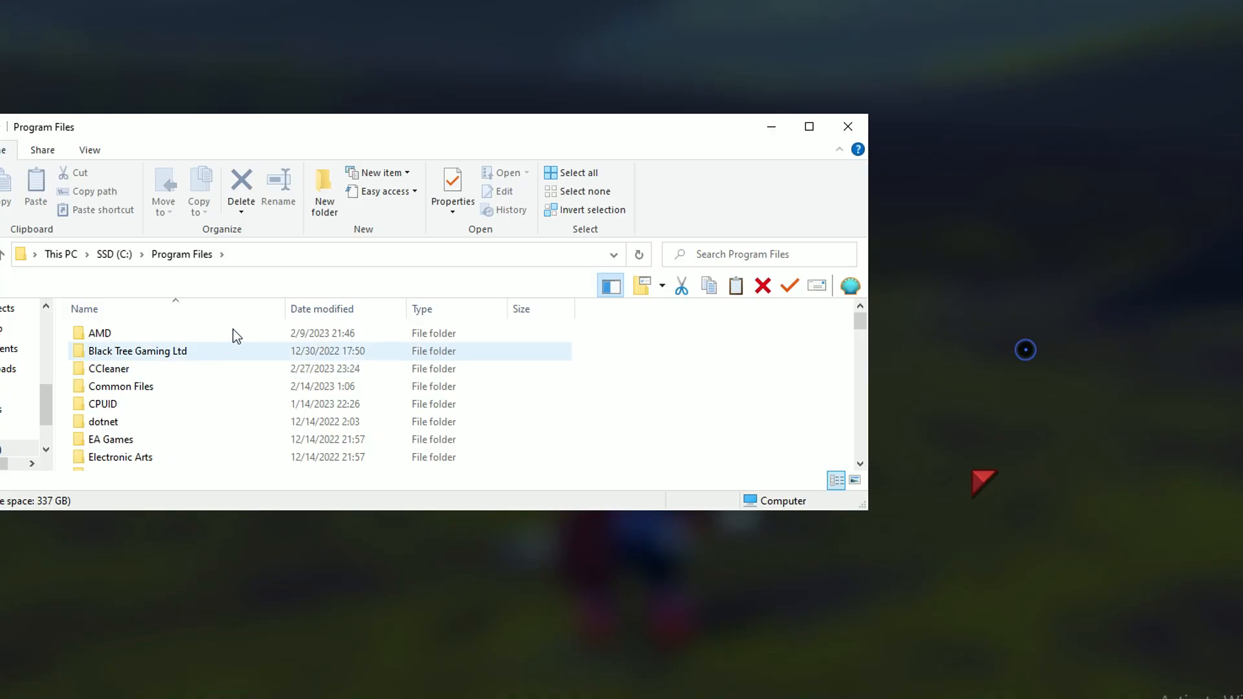
{"action": "double_click", "coordinate": [100, 333]}
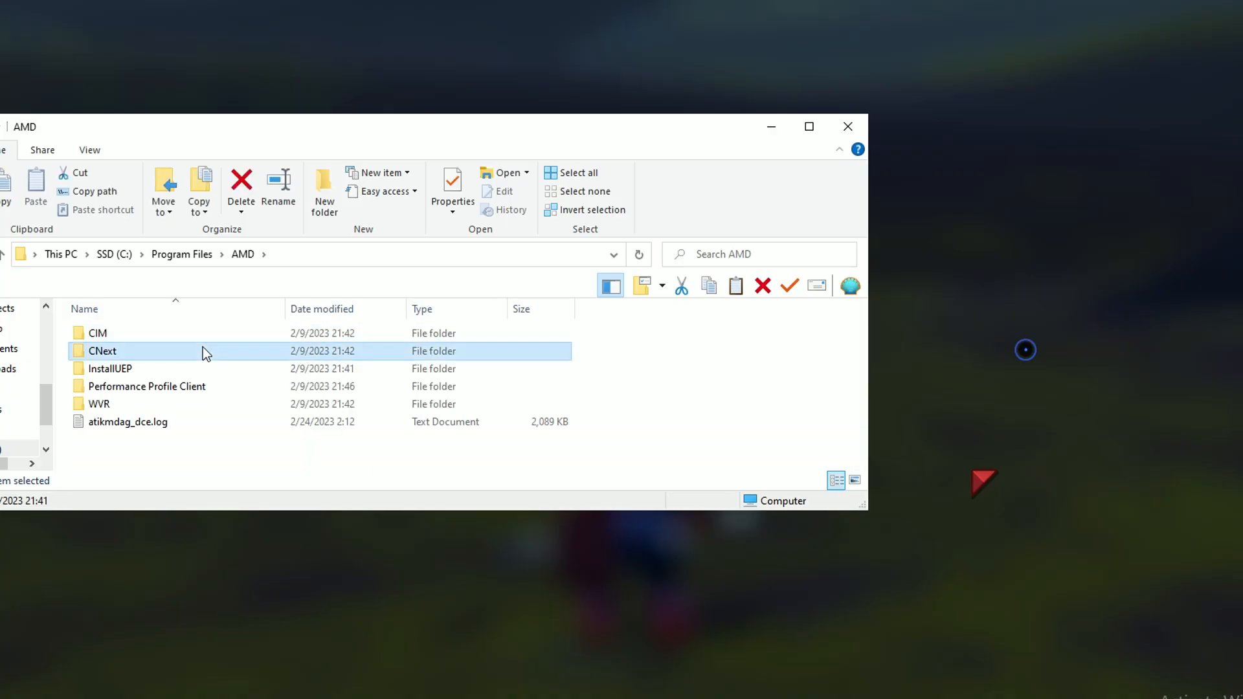
{"action": "double_click", "coordinate": [102, 351]}
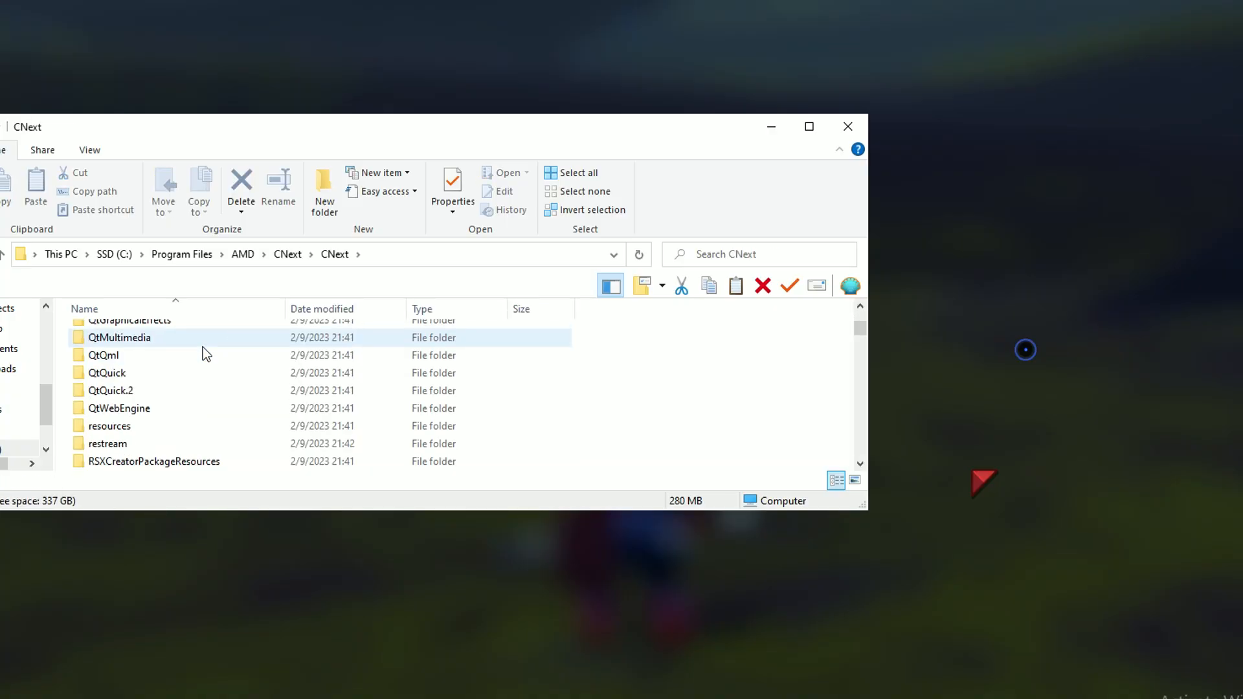
- Launch EyefinityPro.exe from the CNext folder
{"action": "scroll", "scroll_direction": "up", "scroll_amount": 3}
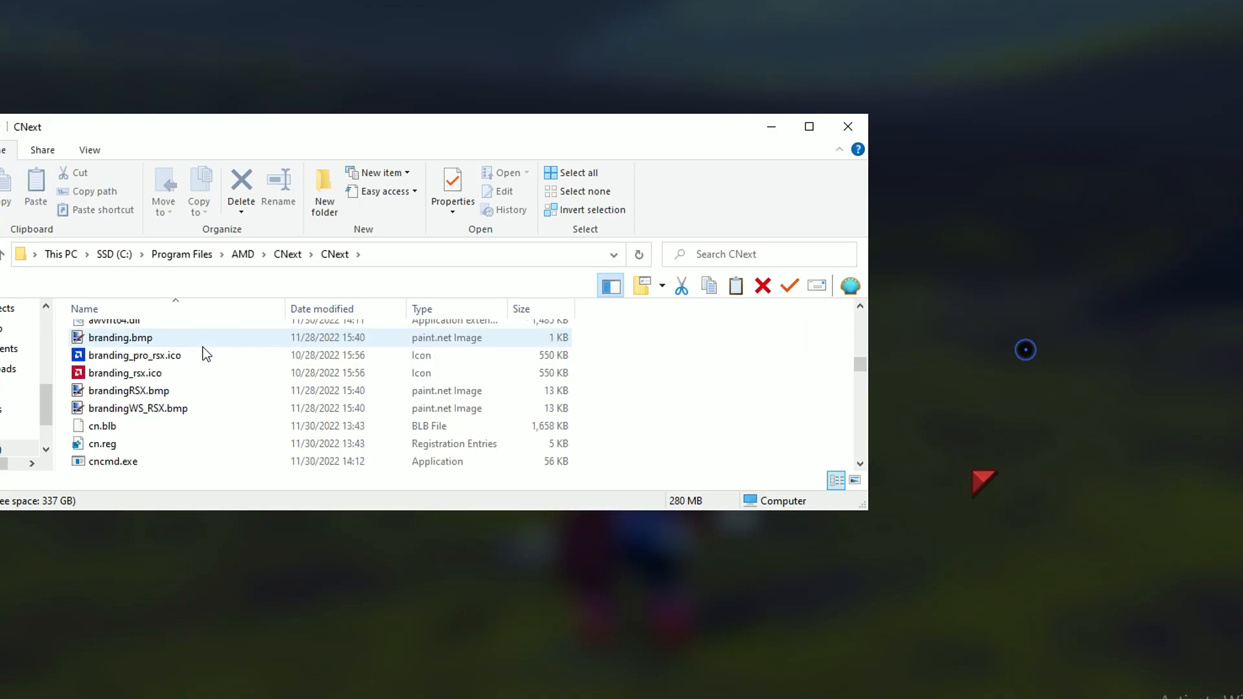
{"action": "scroll", "scroll_direction": "down", "scroll_amount": 3}
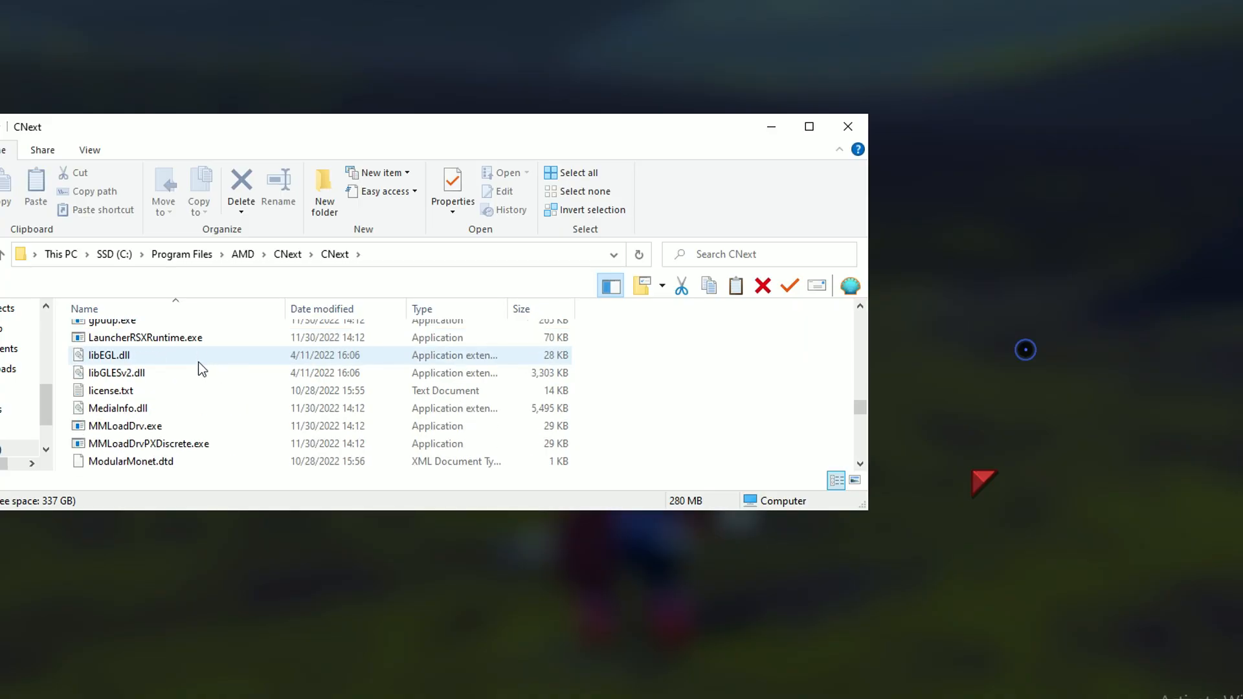
{"action": "left_click", "coordinate": [124, 346]}
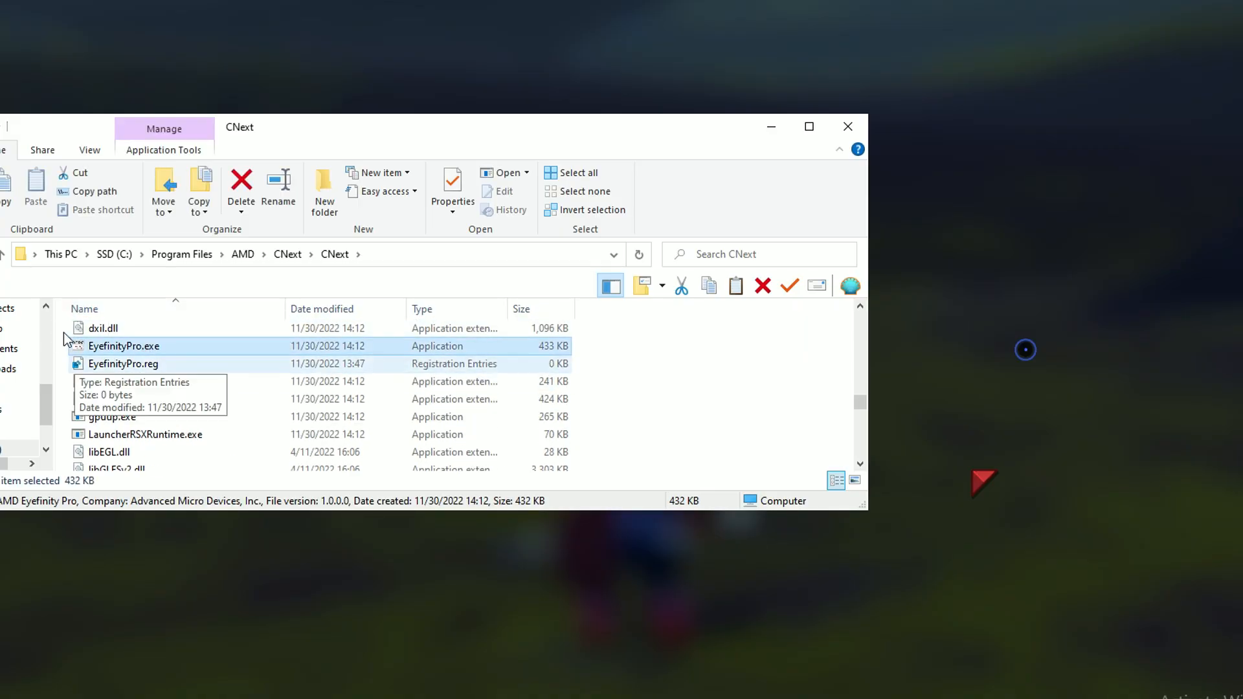
{"action": "double_click", "coordinate": [124, 345]}
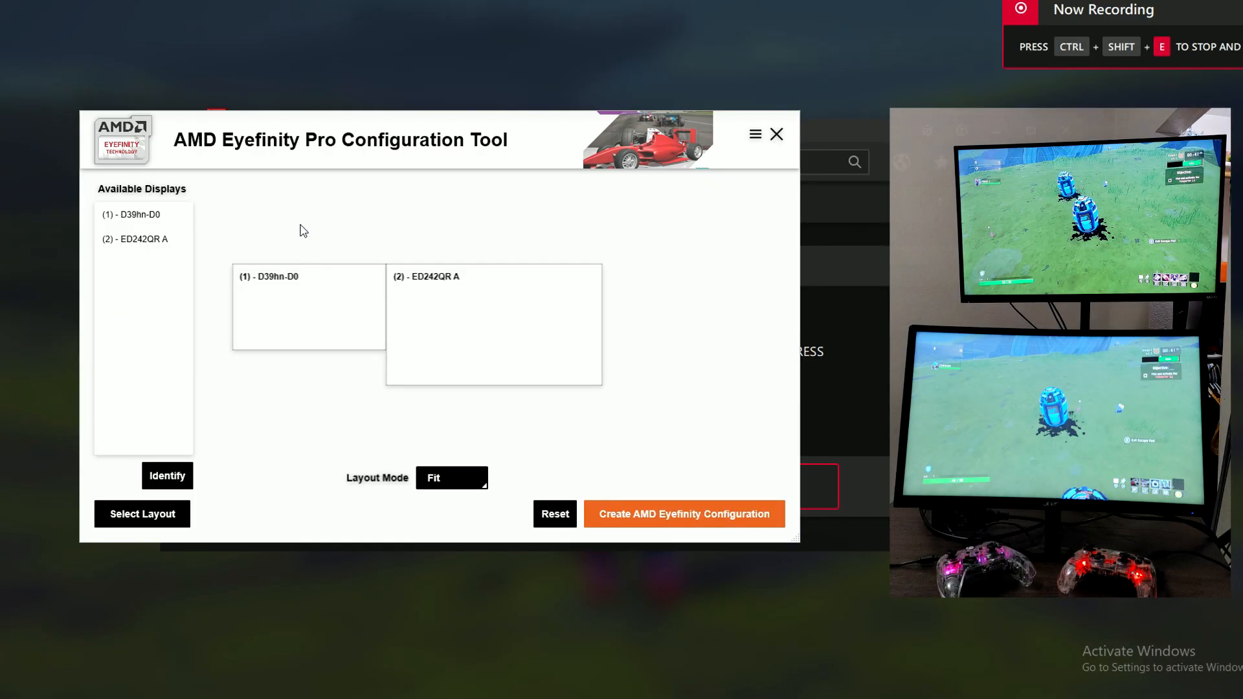
- Create an Eyefinity configuration with display D39hn-D0 selected and layout mode Fill
{"action": "left_click", "coordinate": [308, 307]}
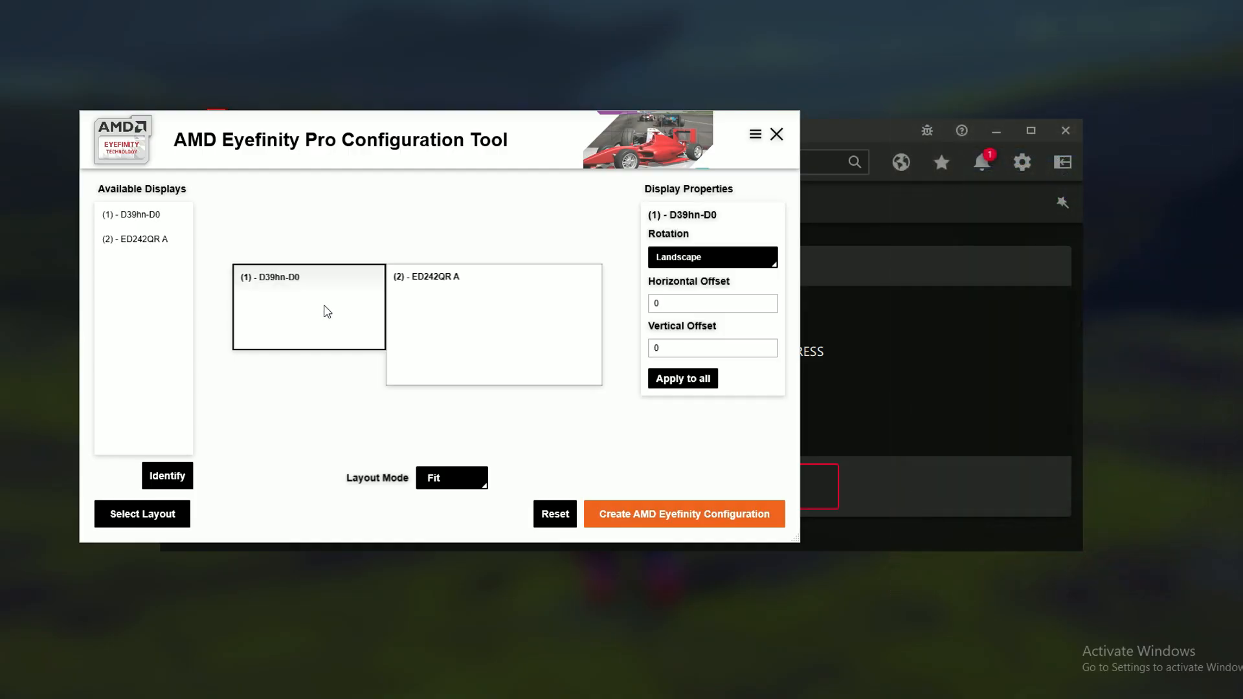
{"action": "left_click", "coordinate": [450, 478]}
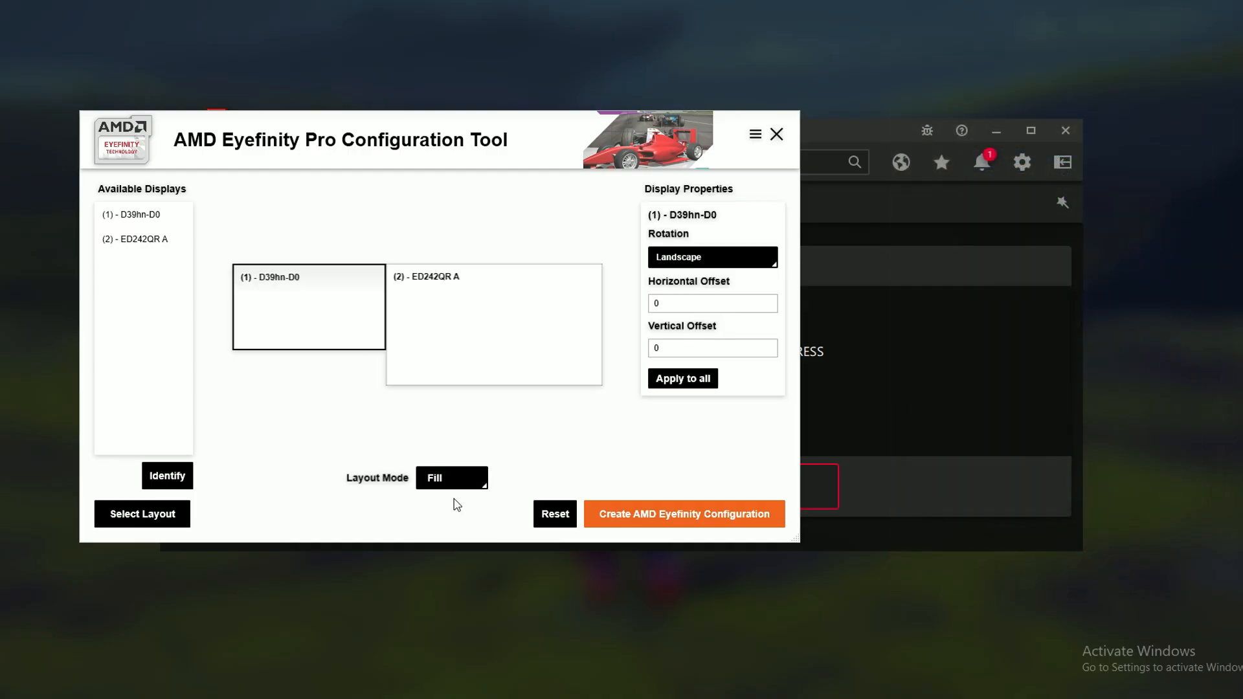
{"action": "left_click", "coordinate": [684, 514]}
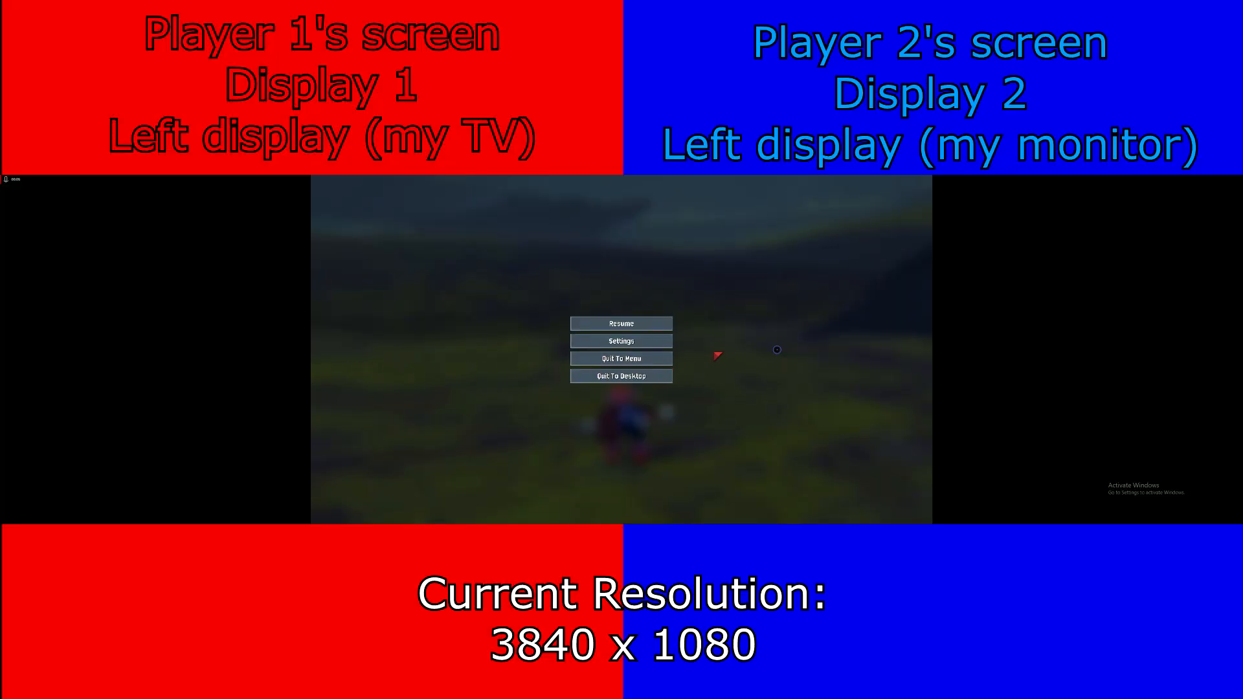
- Set the game's video resolution to 3840x1080, apply it and accept the prompt
{"action": "left_click", "coordinate": [621, 340]}
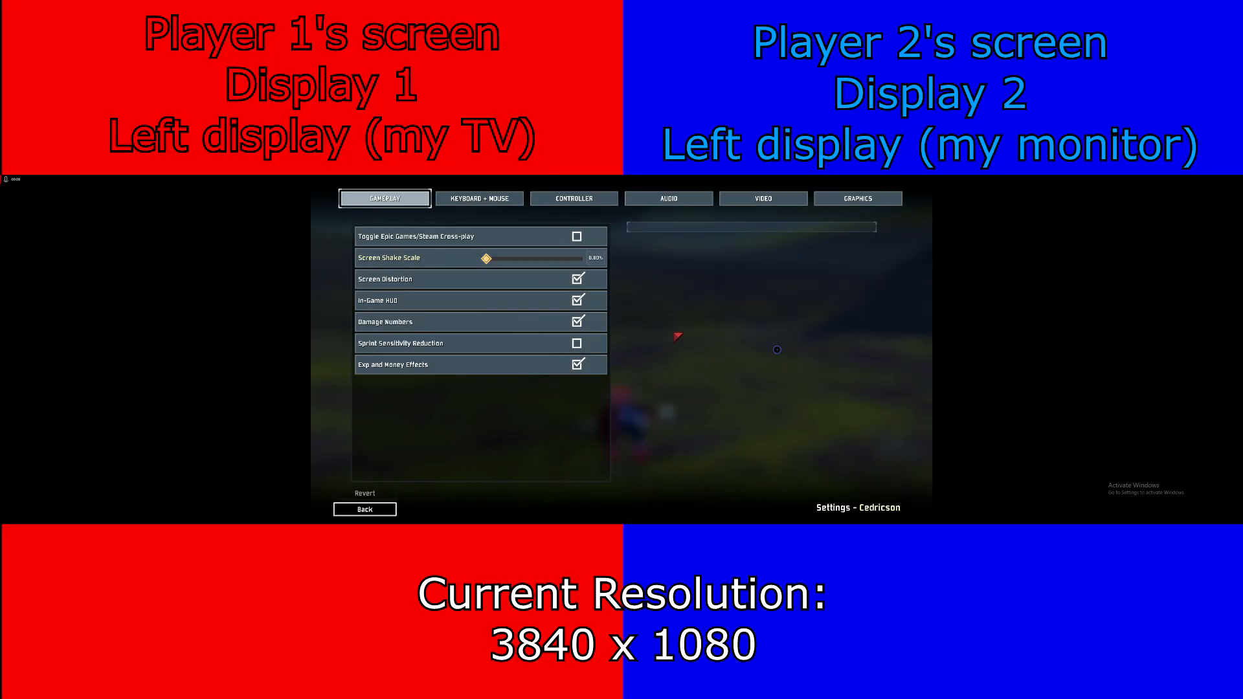
{"action": "left_click", "coordinate": [761, 198]}
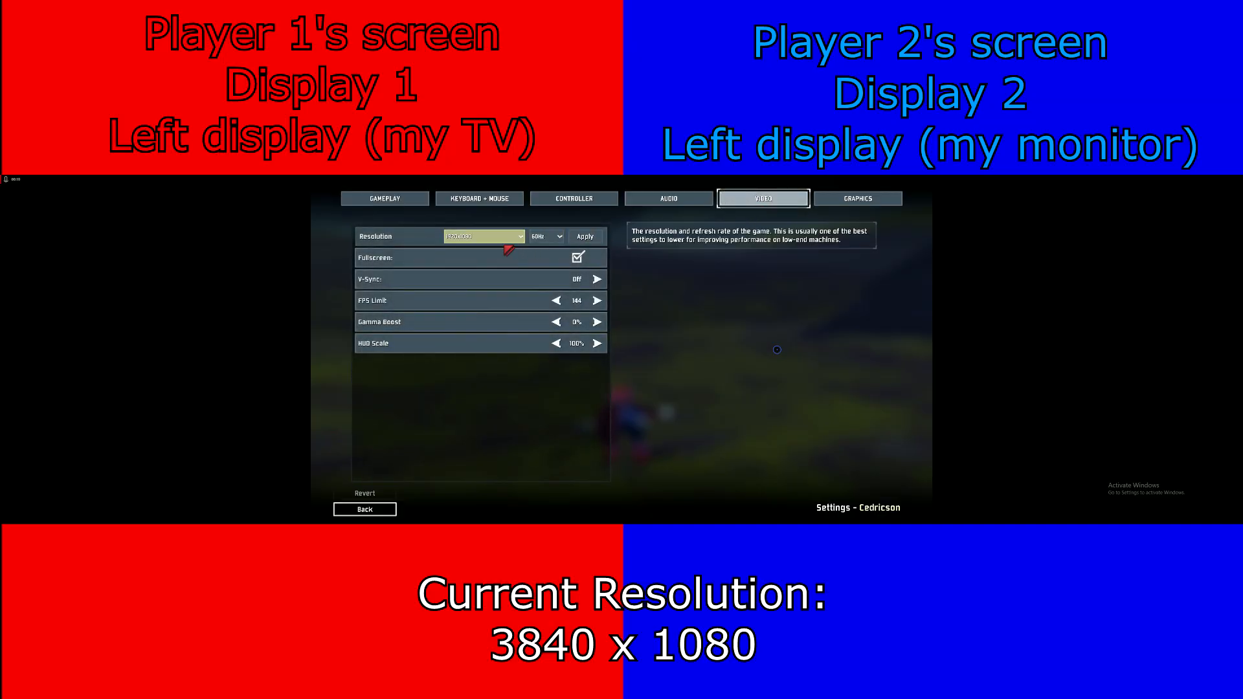
{"action": "left_click", "coordinate": [483, 235]}
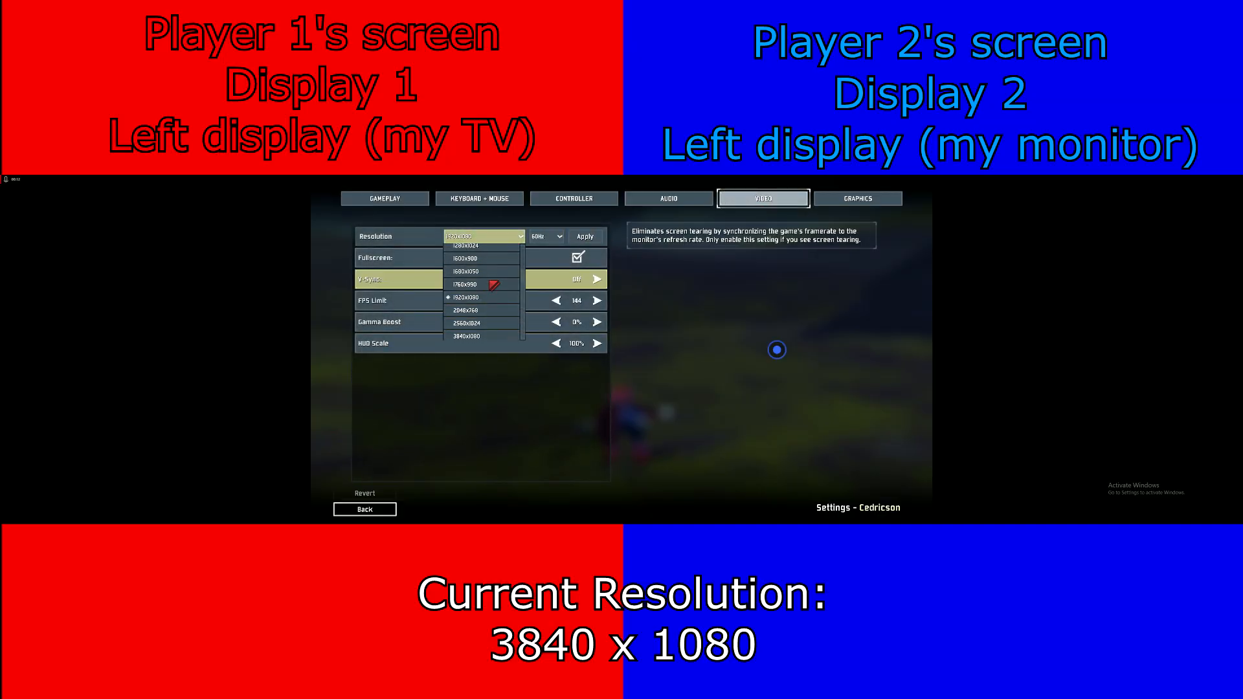
{"action": "left_click", "coordinate": [467, 337]}
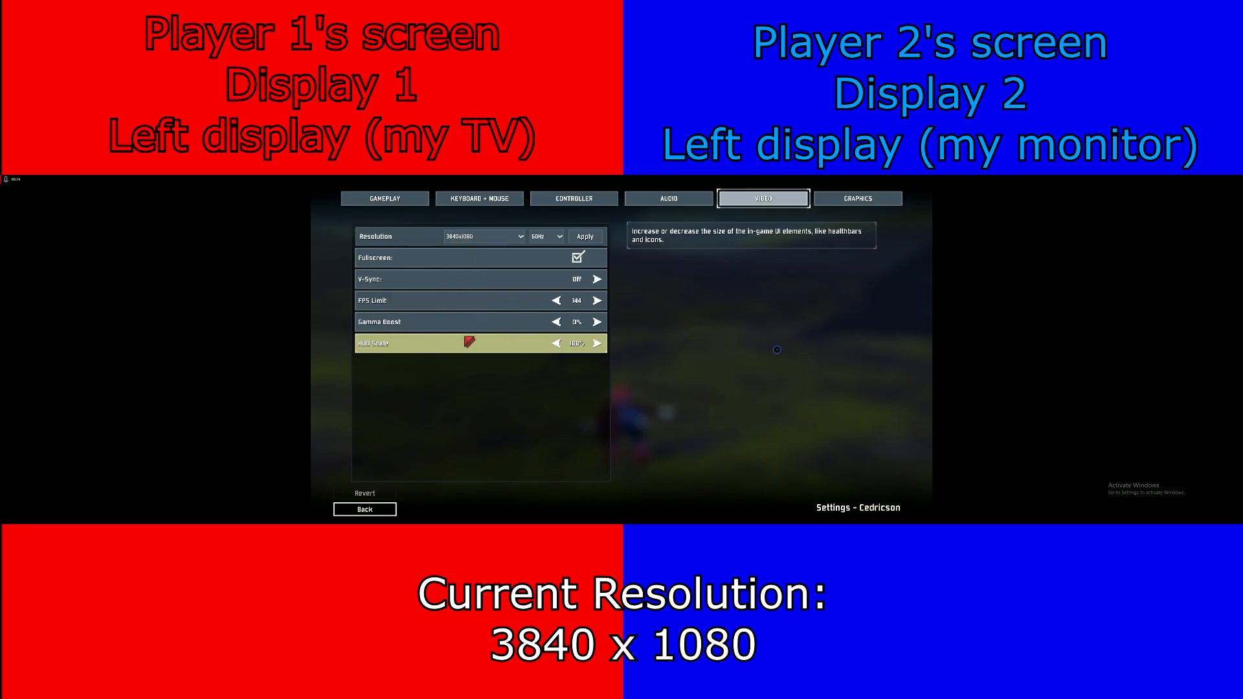
{"action": "left_click", "coordinate": [586, 236]}
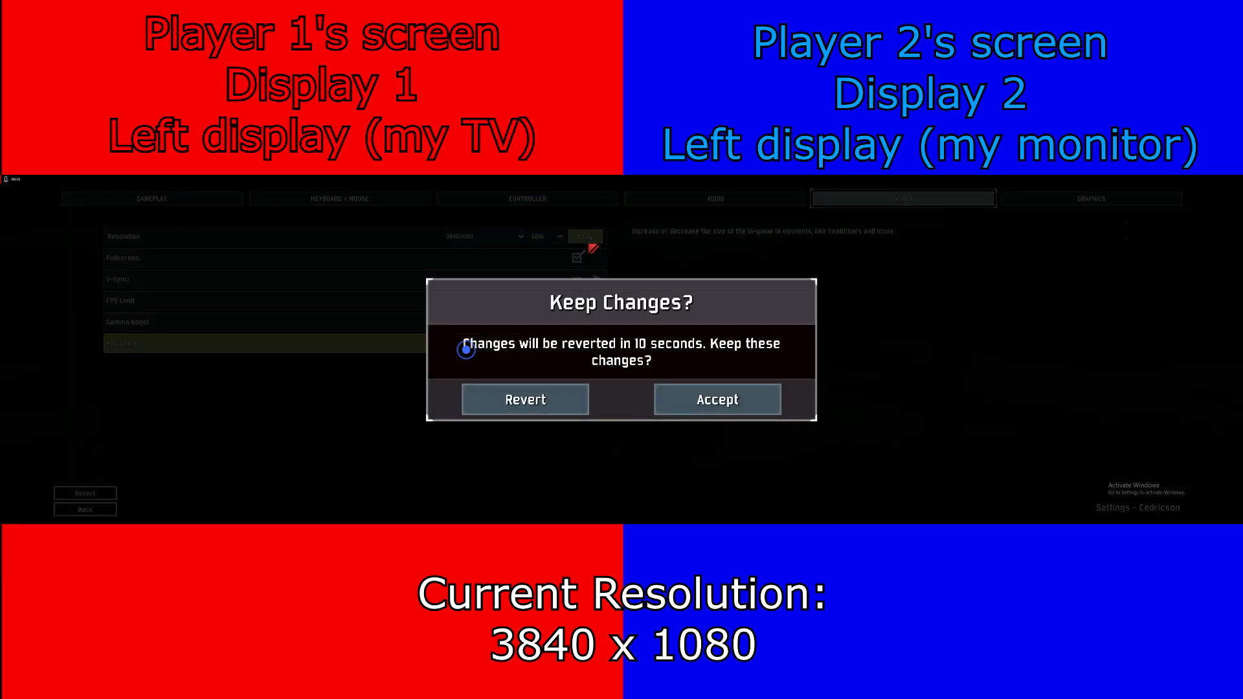
{"action": "left_click", "coordinate": [716, 399]}
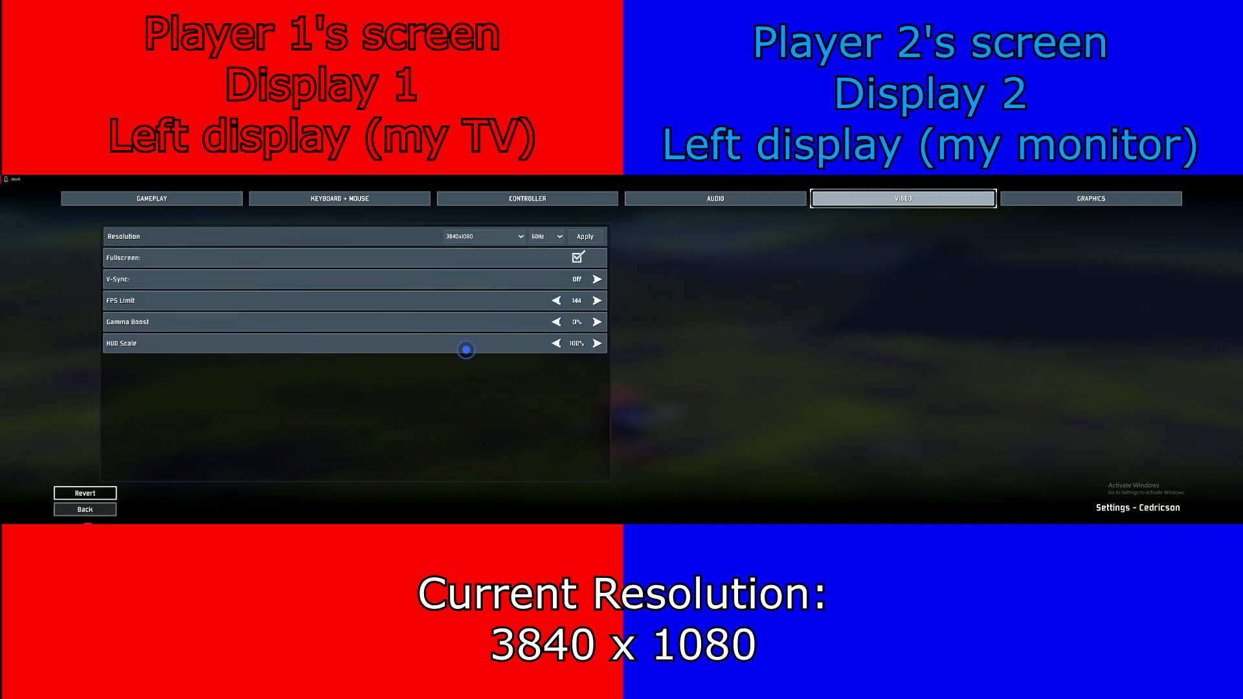
- Return to the pause menu and resume the splitscreen run
{"action": "left_click", "coordinate": [84, 509]}
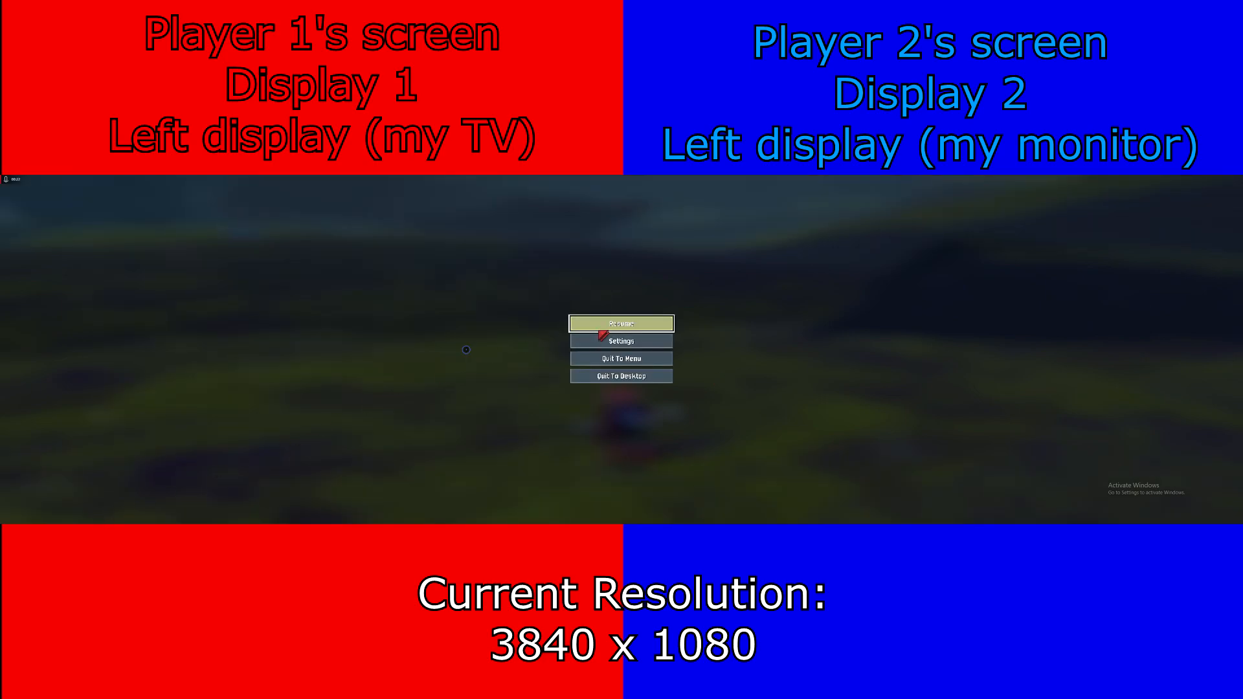
{"action": "left_click", "coordinate": [621, 324]}
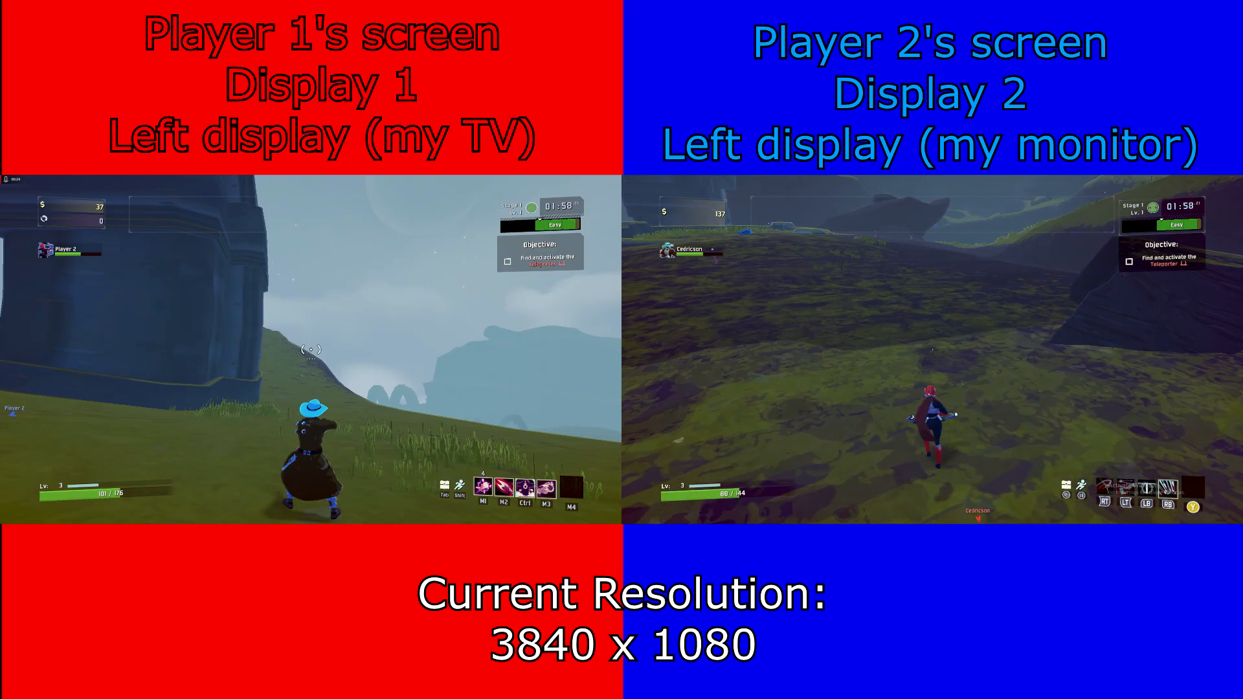